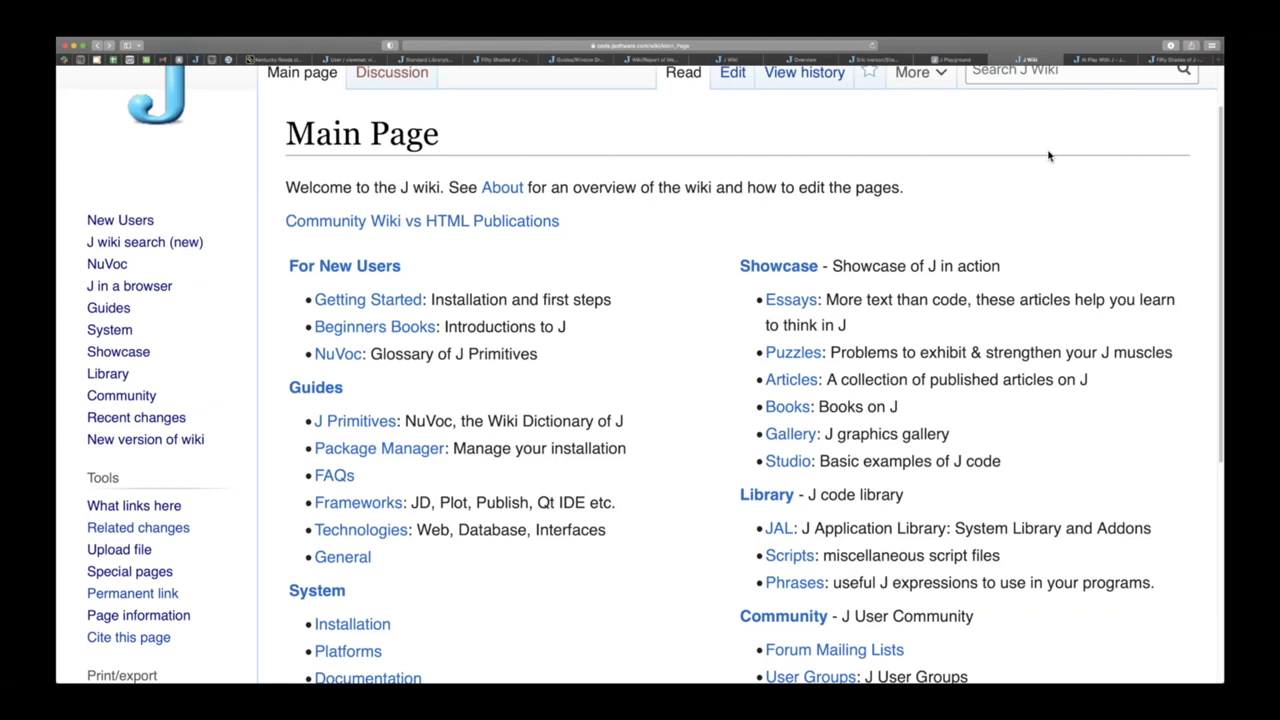
{"action": "mouse_move", "coordinate": [108, 264]}
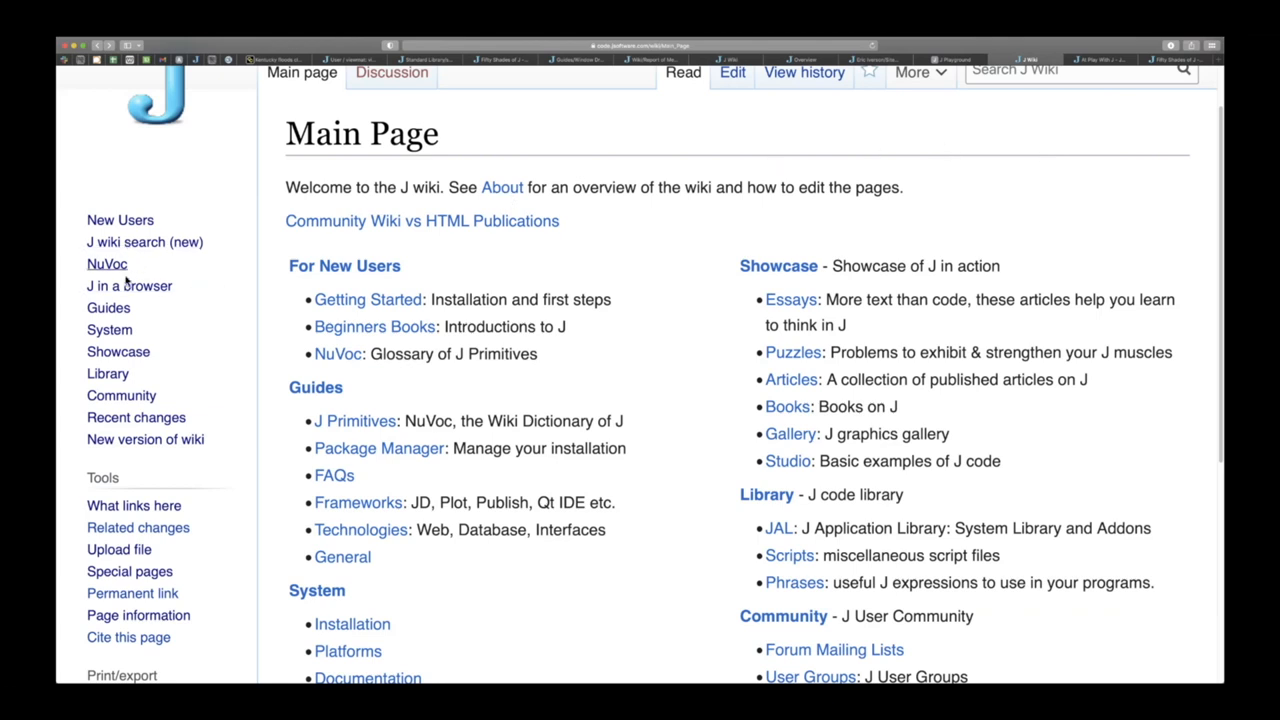
{"action": "mouse_move", "coordinate": [172, 408]}
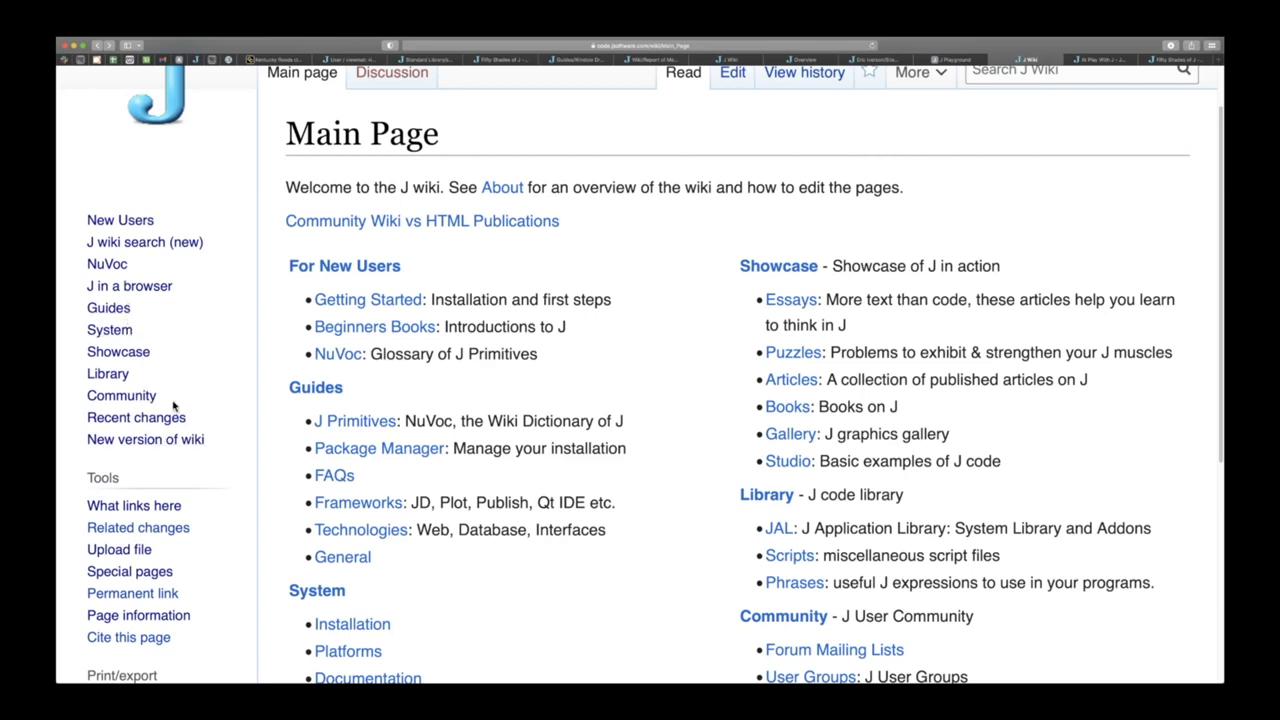
{"action": "mouse_move", "coordinate": [172, 340]}
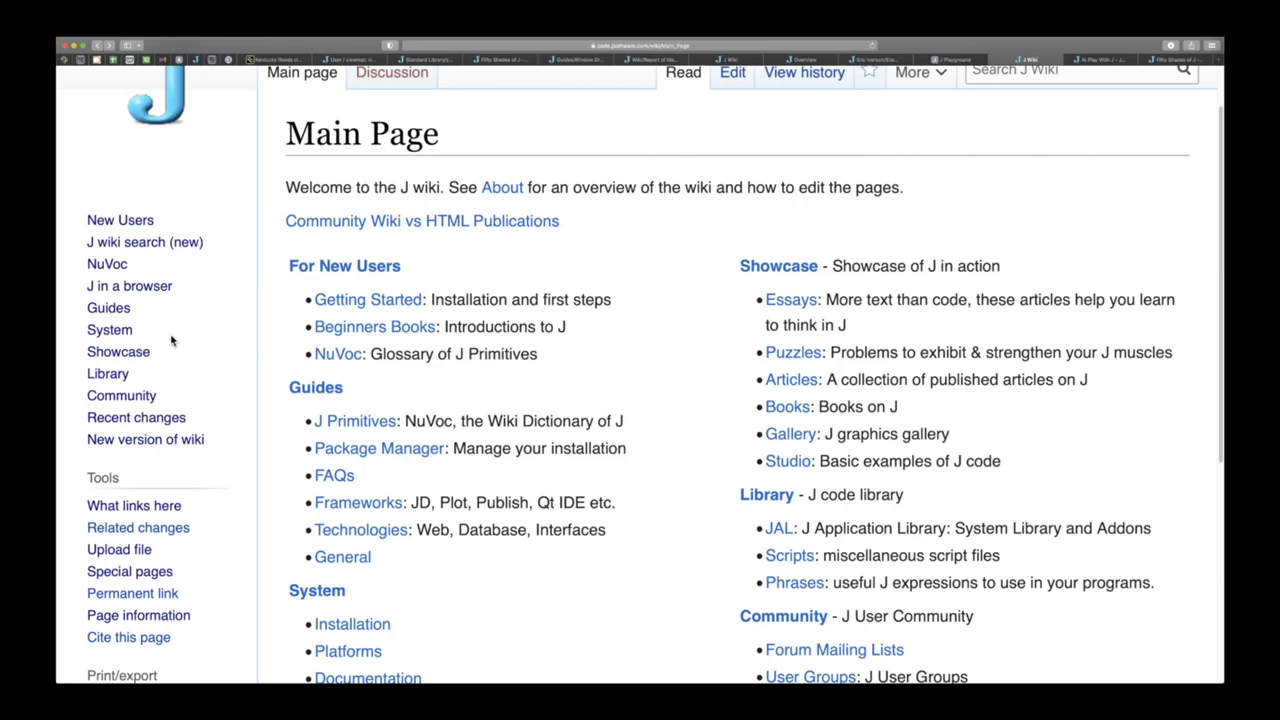
Open NuVoc from the sidebar and browse the primitives table down to the Ancillary Pages list.
{"action": "left_click", "coordinate": [106, 264]}
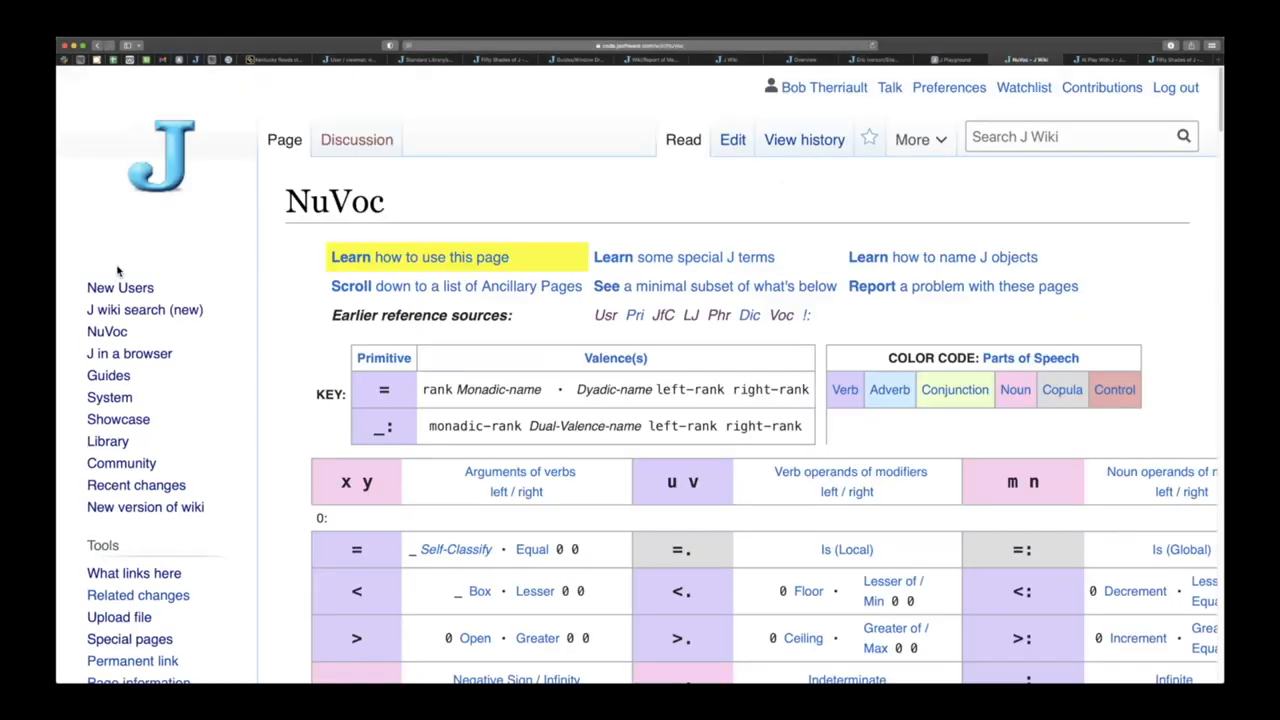
{"action": "scroll", "scroll_direction": "down", "scroll_amount": 3}
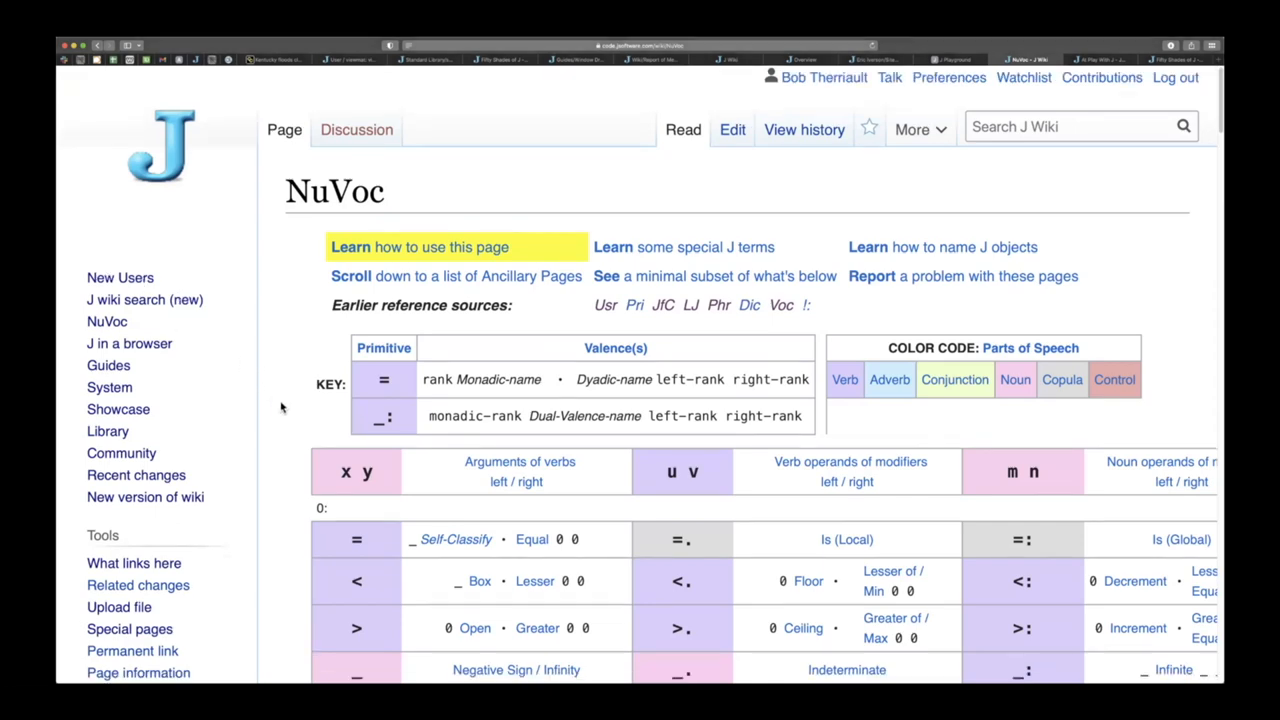
{"action": "scroll", "scroll_direction": "down", "scroll_amount": 3}
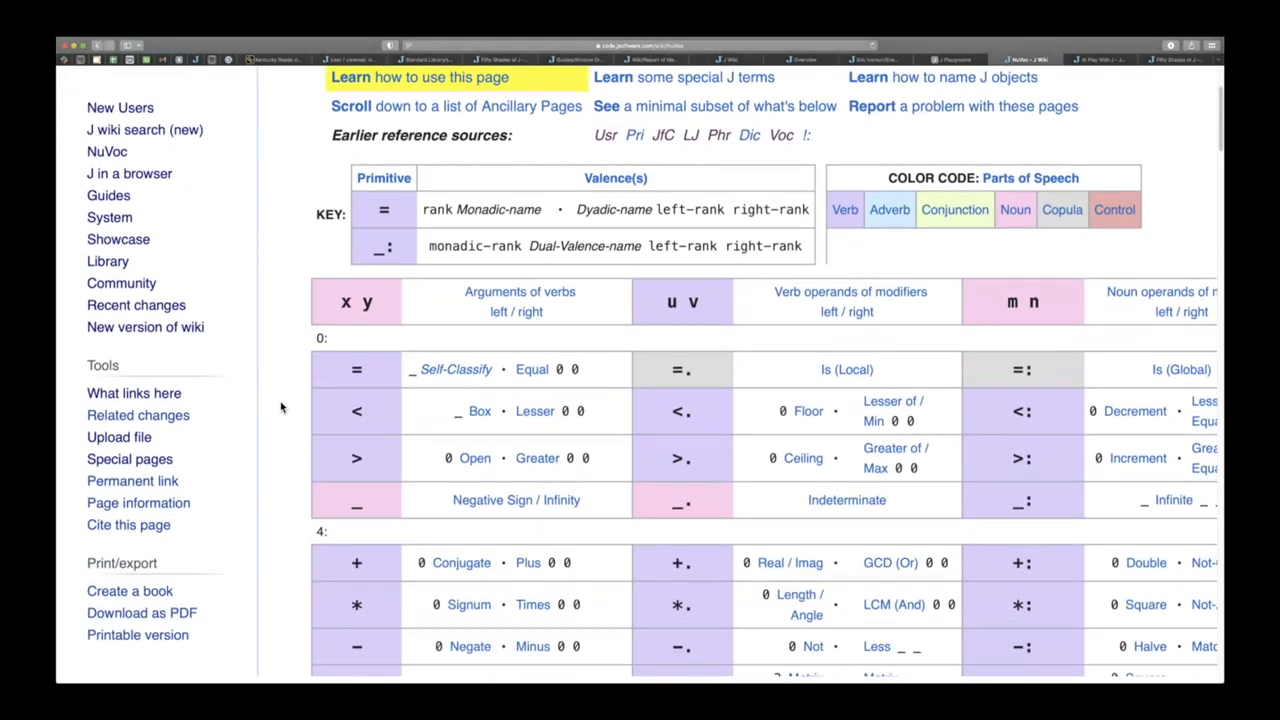
{"action": "scroll", "scroll_direction": "down", "scroll_amount": 3}
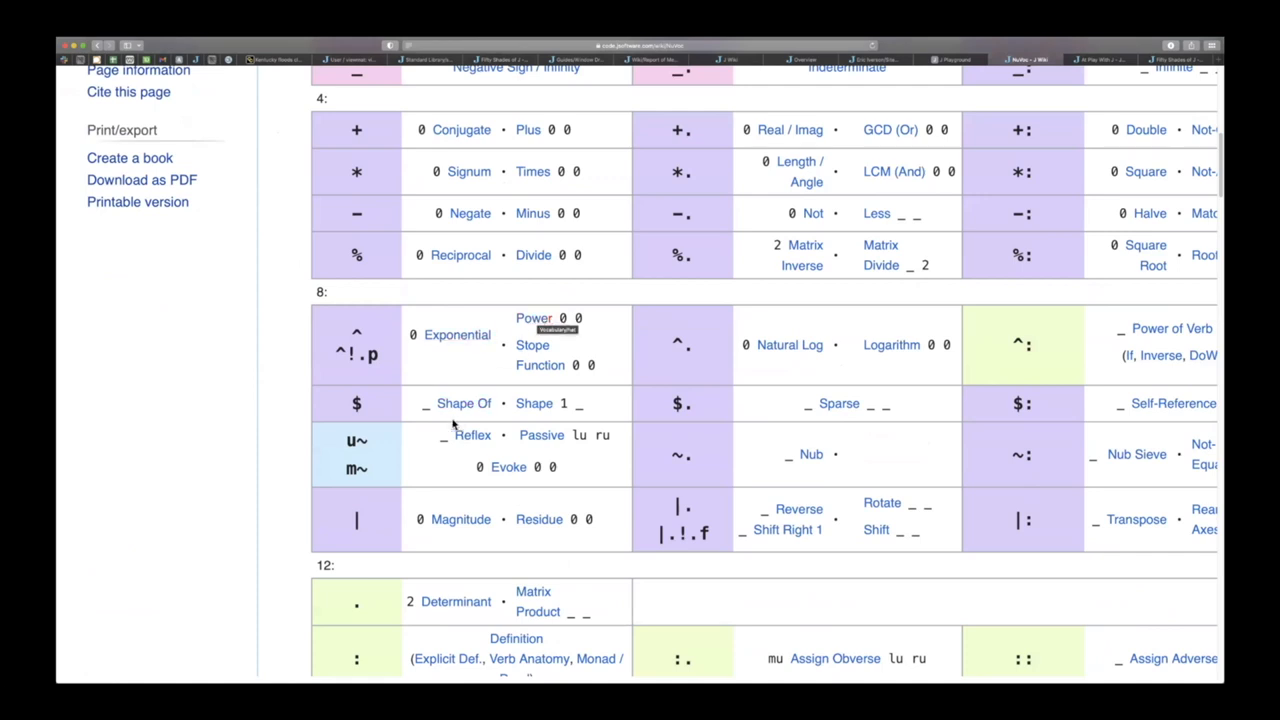
{"action": "scroll", "scroll_direction": "down", "scroll_amount": 3}
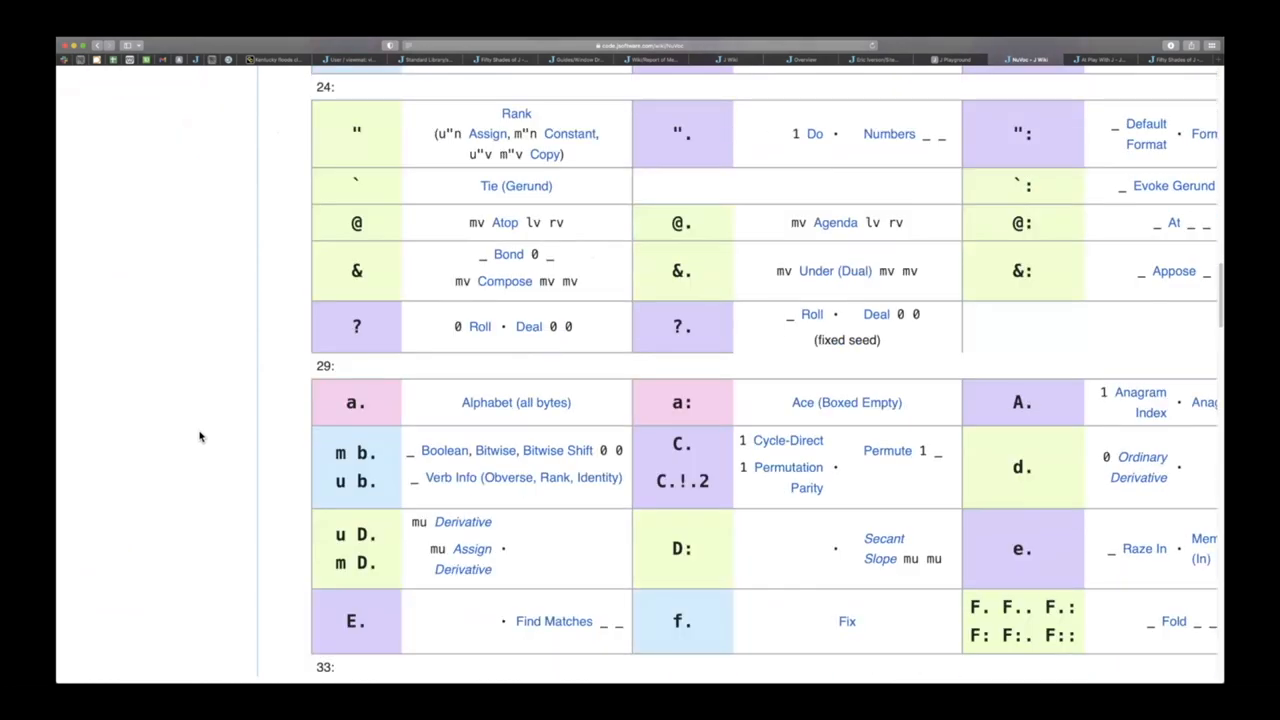
{"action": "scroll", "scroll_direction": "down", "scroll_amount": 3}
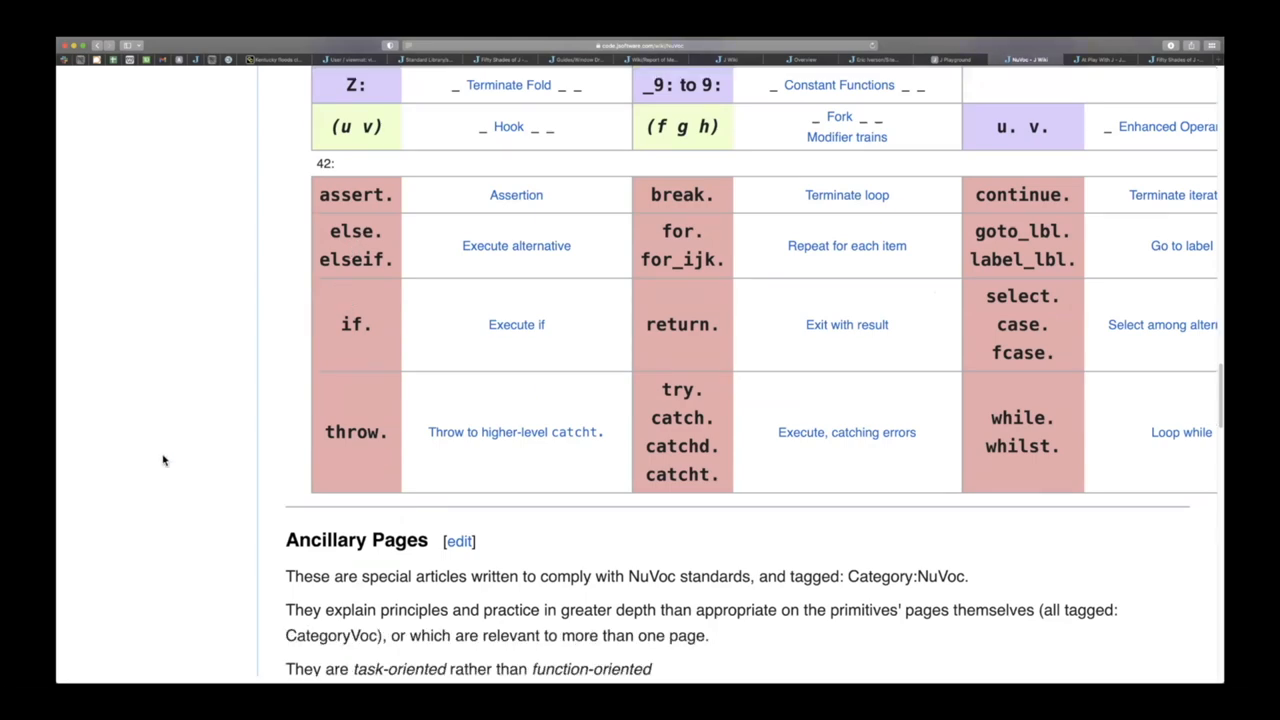
{"action": "scroll", "scroll_direction": "down", "scroll_amount": 3}
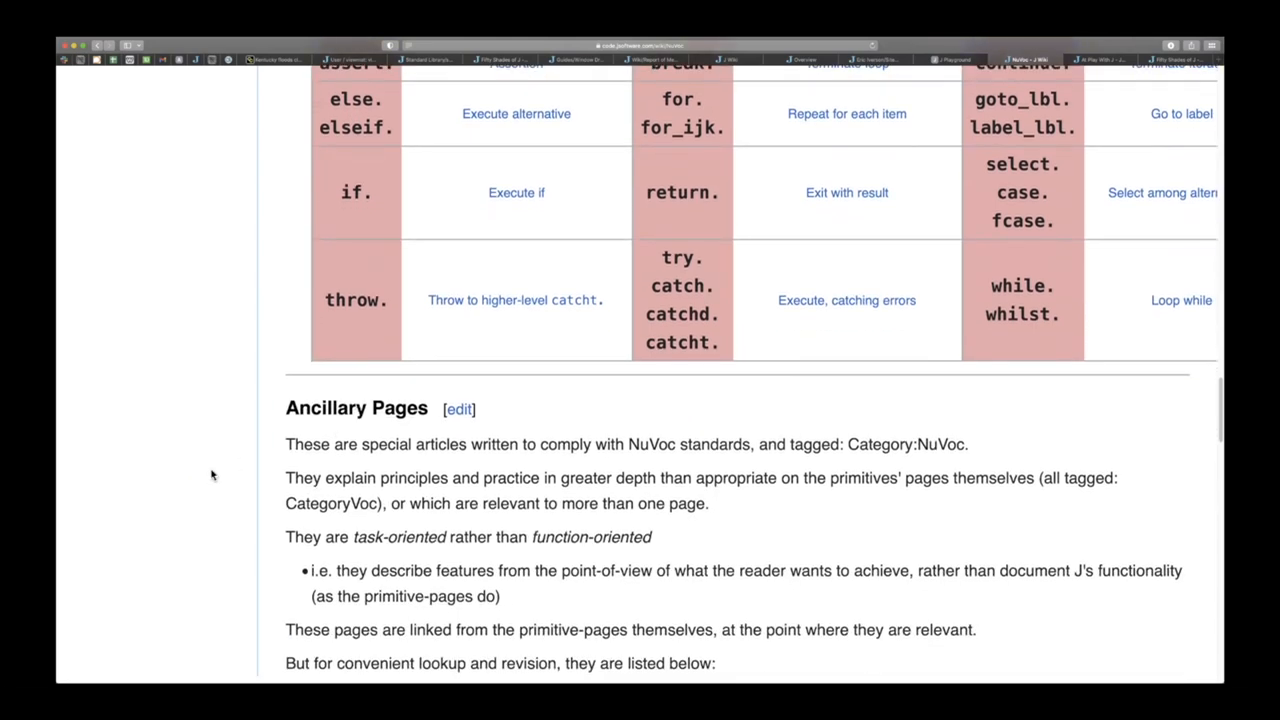
{"action": "scroll", "scroll_direction": "down", "scroll_amount": 3}
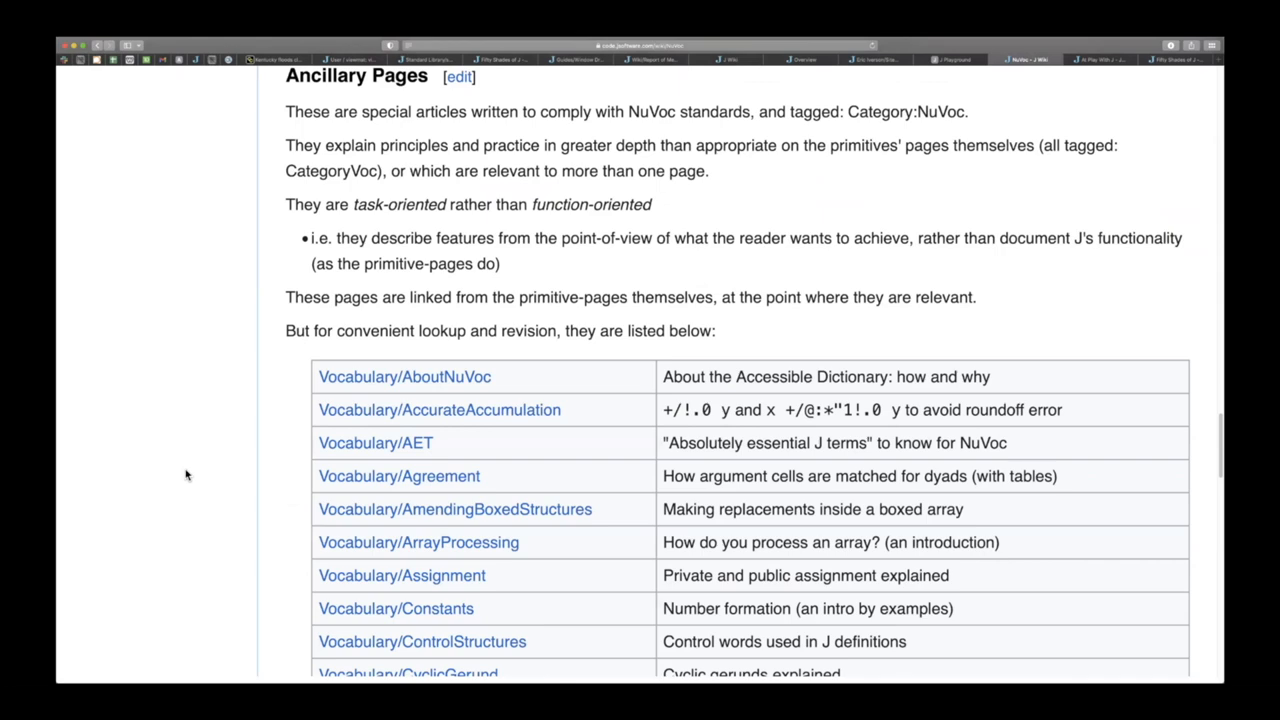
{"action": "scroll", "scroll_direction": "down", "scroll_amount": 3}
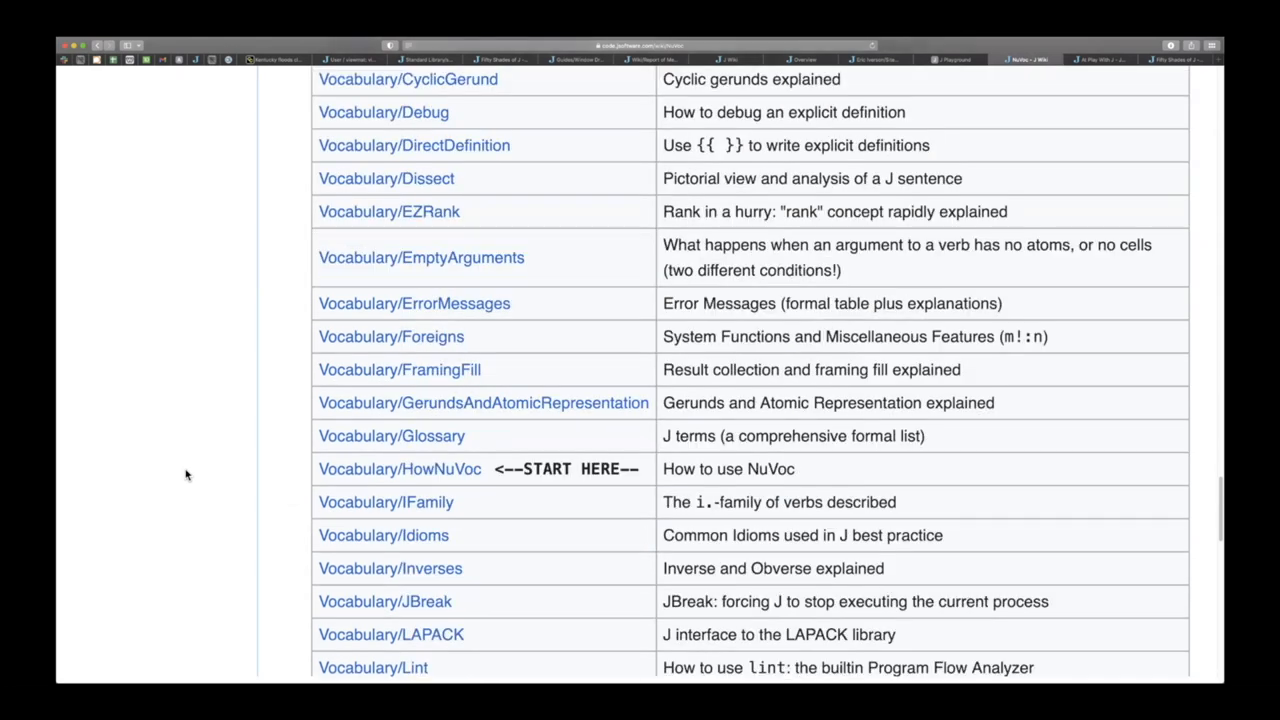
{"action": "scroll", "scroll_direction": "down", "scroll_amount": 3}
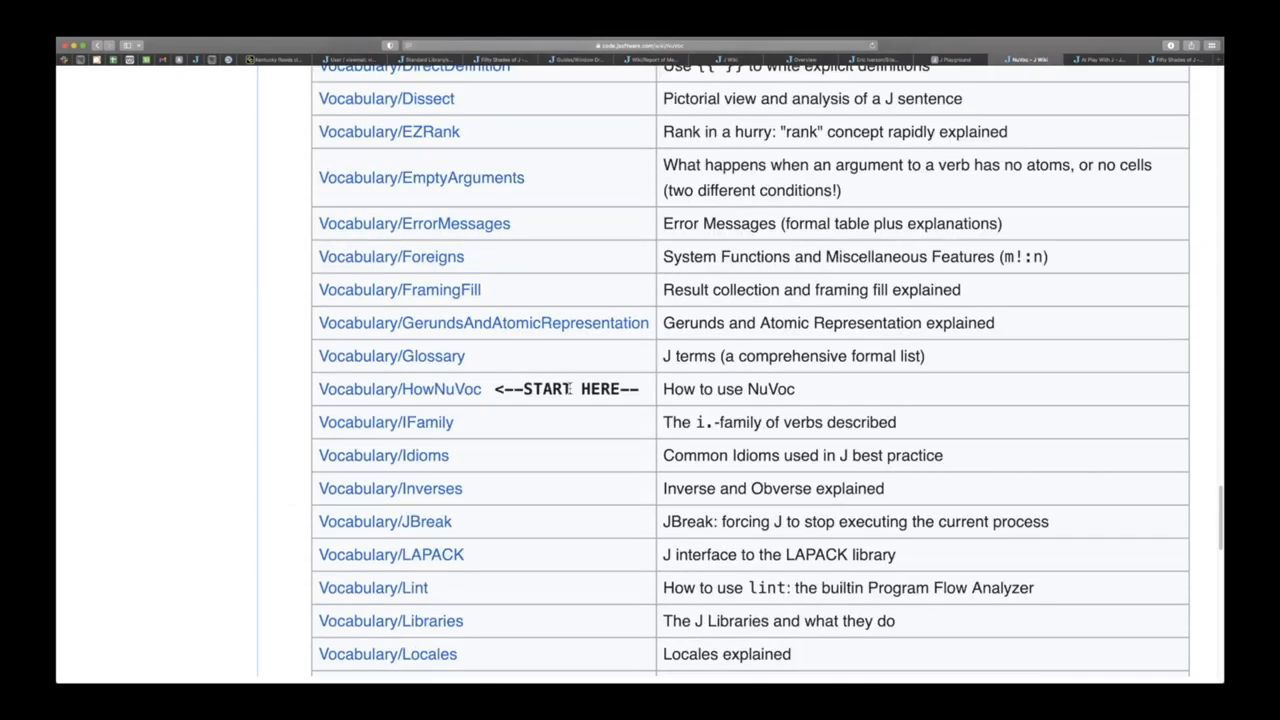
Open the Vocabulary/HowNuVoc page marked START HERE and view its contents list.
{"action": "left_click", "coordinate": [400, 388]}
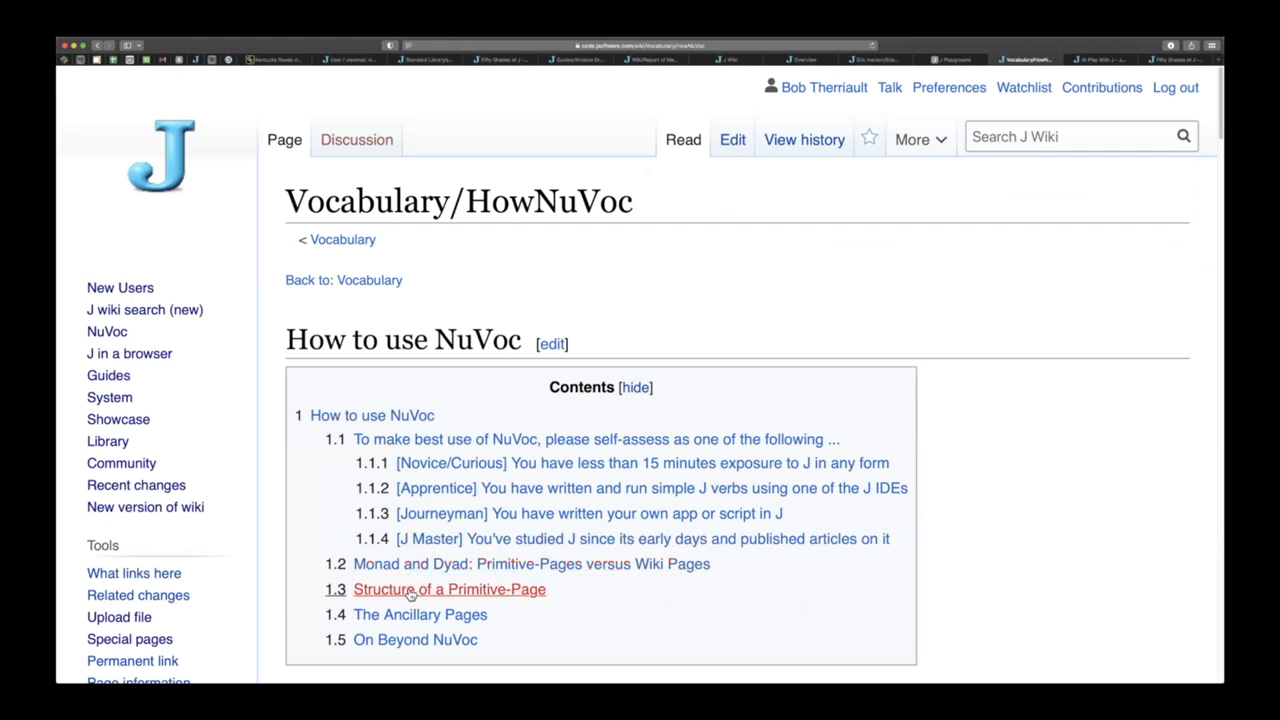
{"action": "mouse_move", "coordinate": [420, 614]}
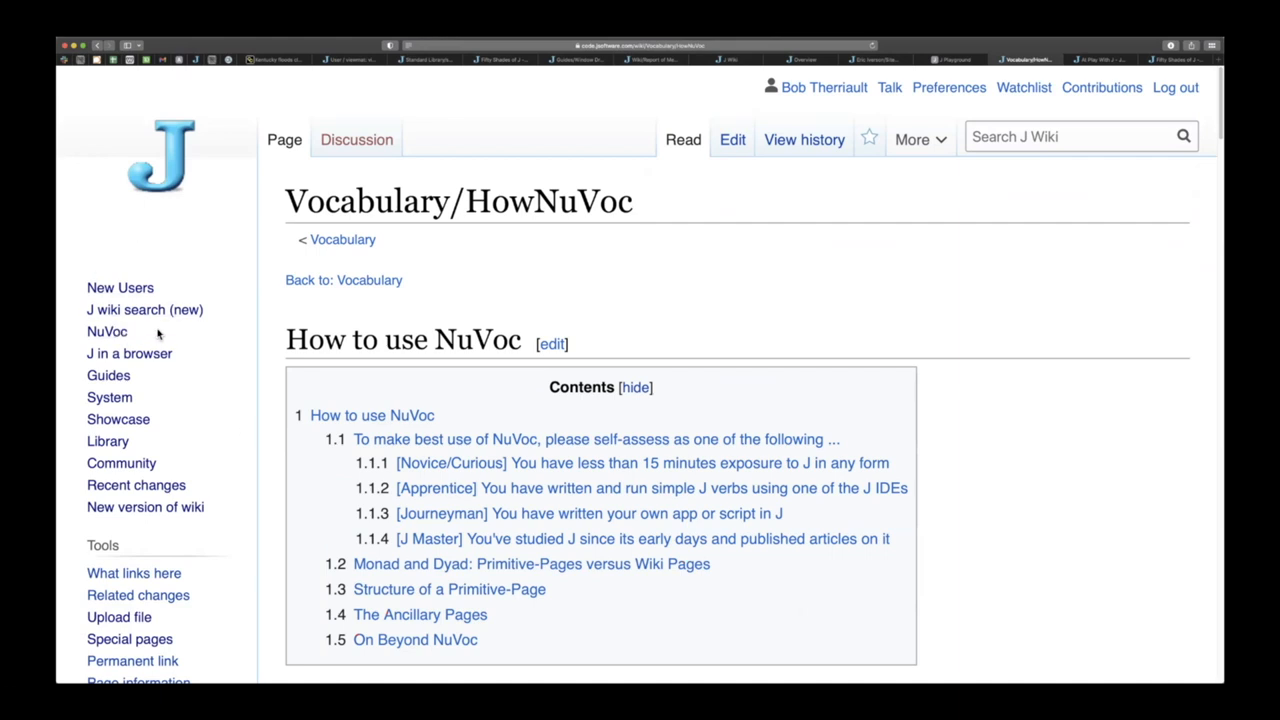
{"action": "mouse_move", "coordinate": [324, 544]}
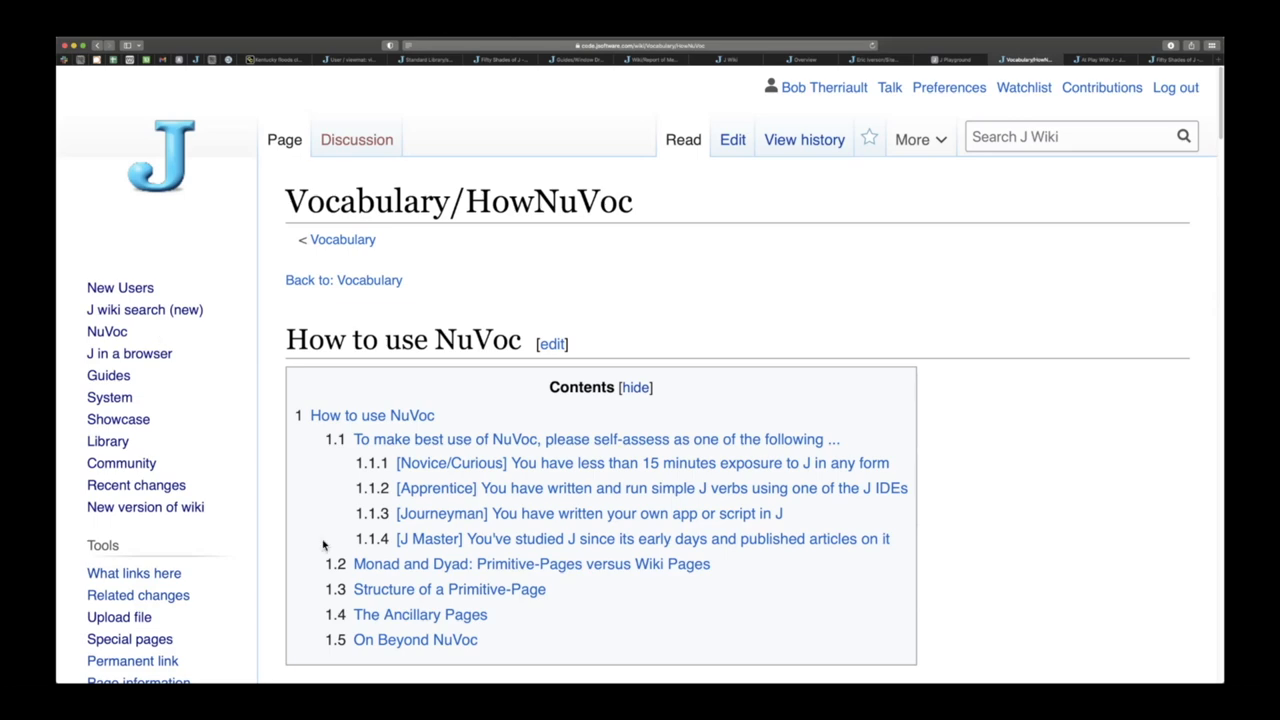
{"action": "scroll", "scroll_direction": "down", "scroll_amount": 3}
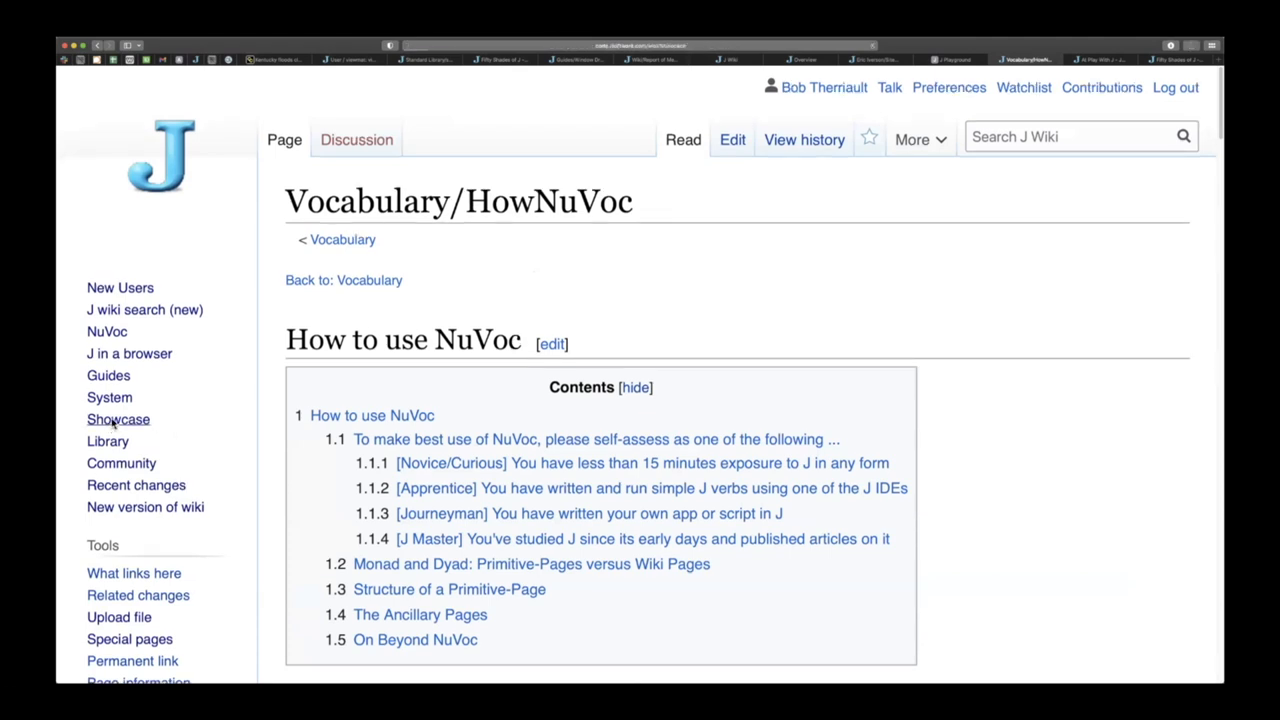
From Showcase, open the Essays collection and browse its alphabetical list of essay titles.
{"action": "left_click", "coordinate": [118, 420]}
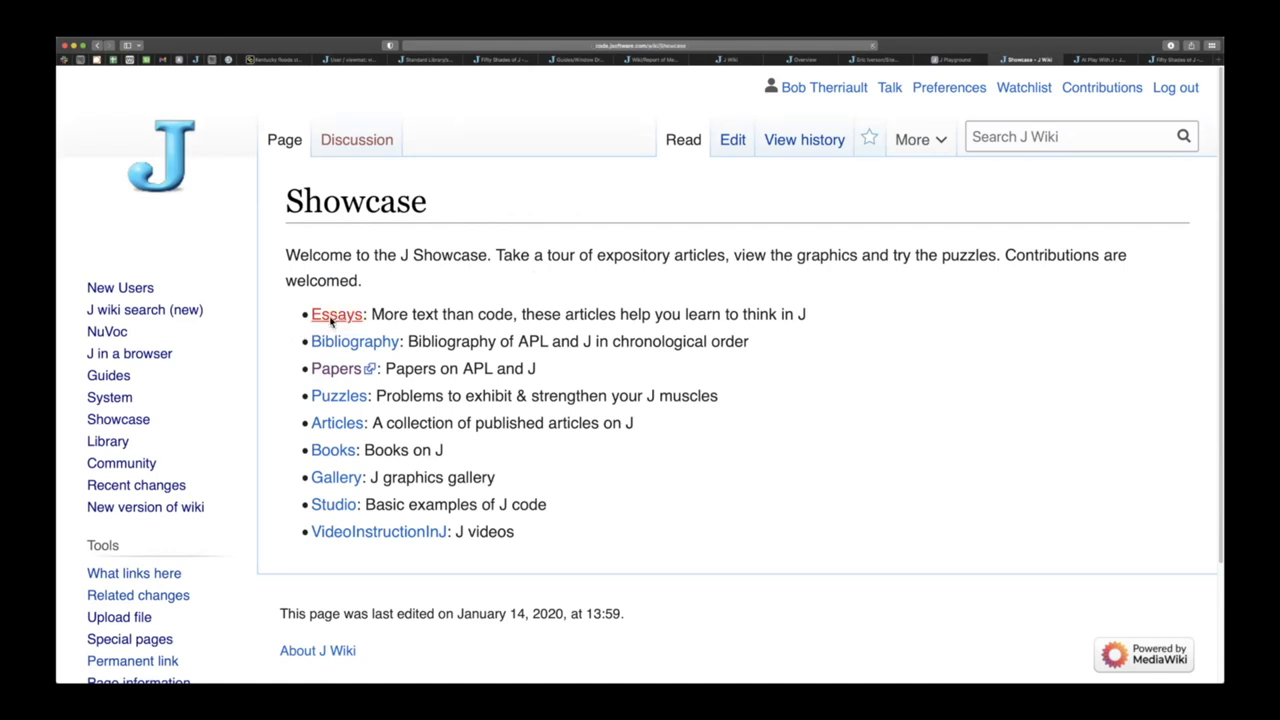
{"action": "left_click", "coordinate": [336, 314]}
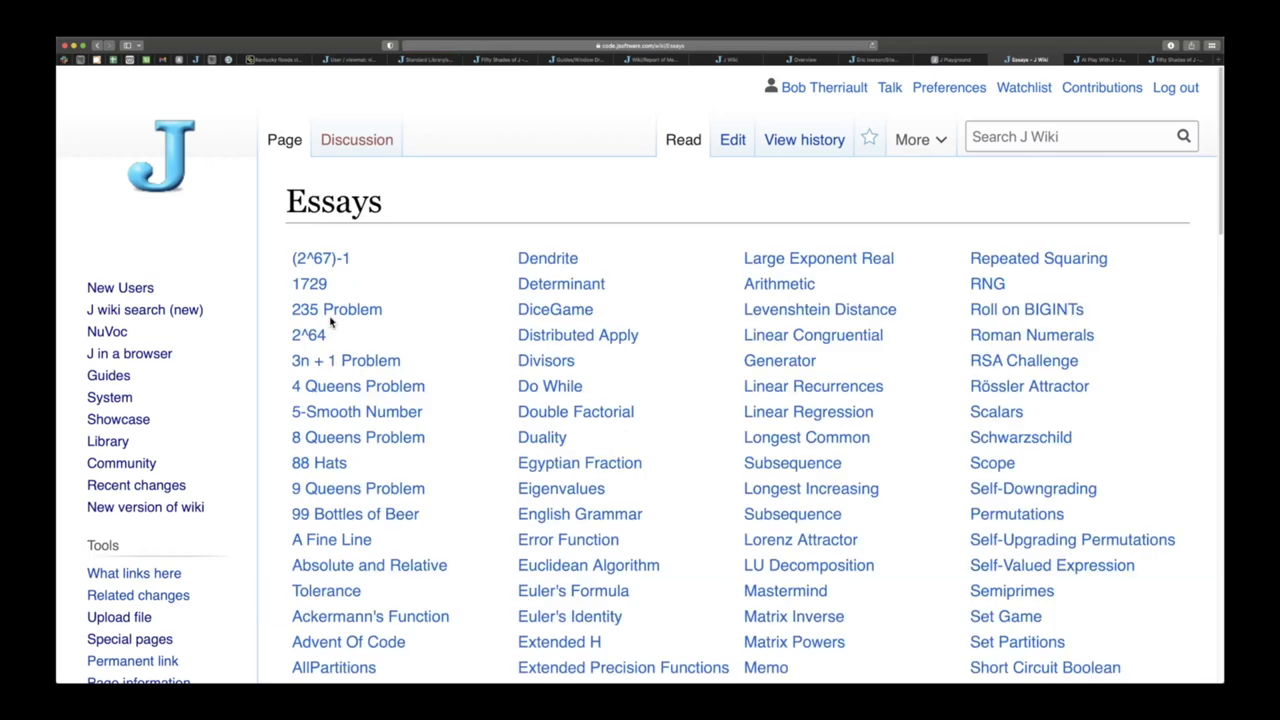
{"action": "scroll", "scroll_direction": "down", "scroll_amount": 3}
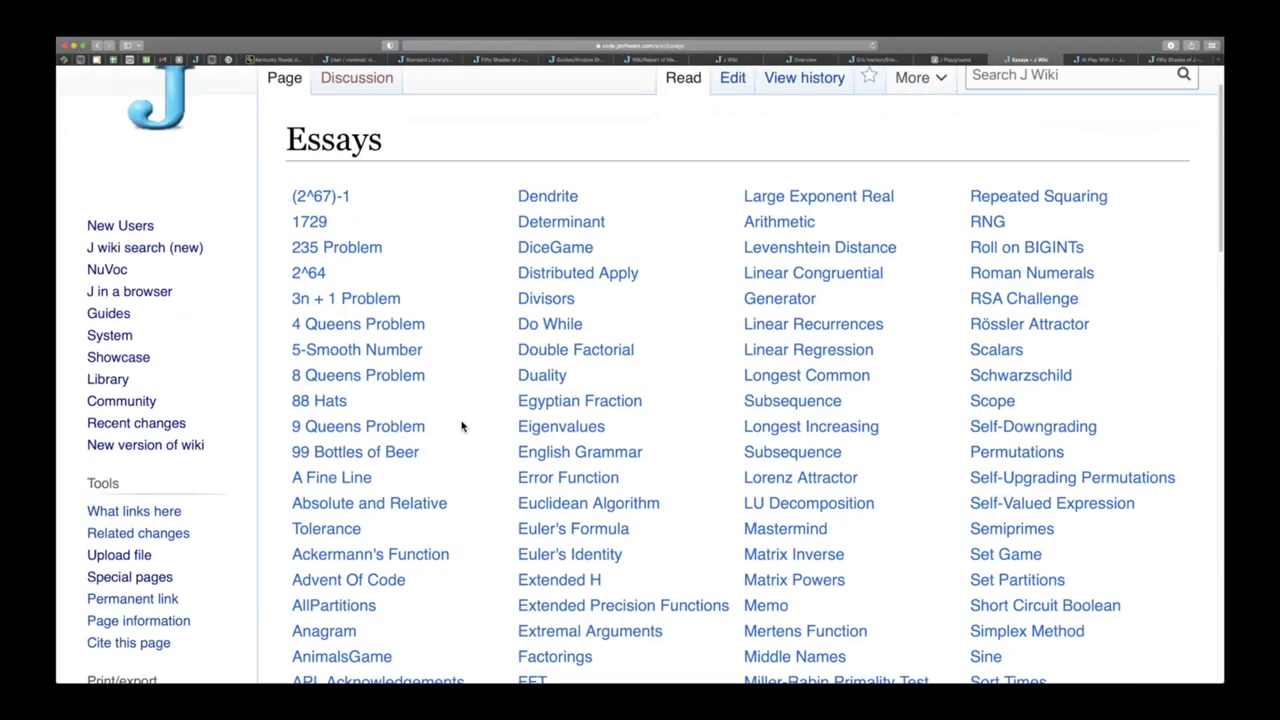
{"action": "scroll", "scroll_direction": "down", "scroll_amount": 3}
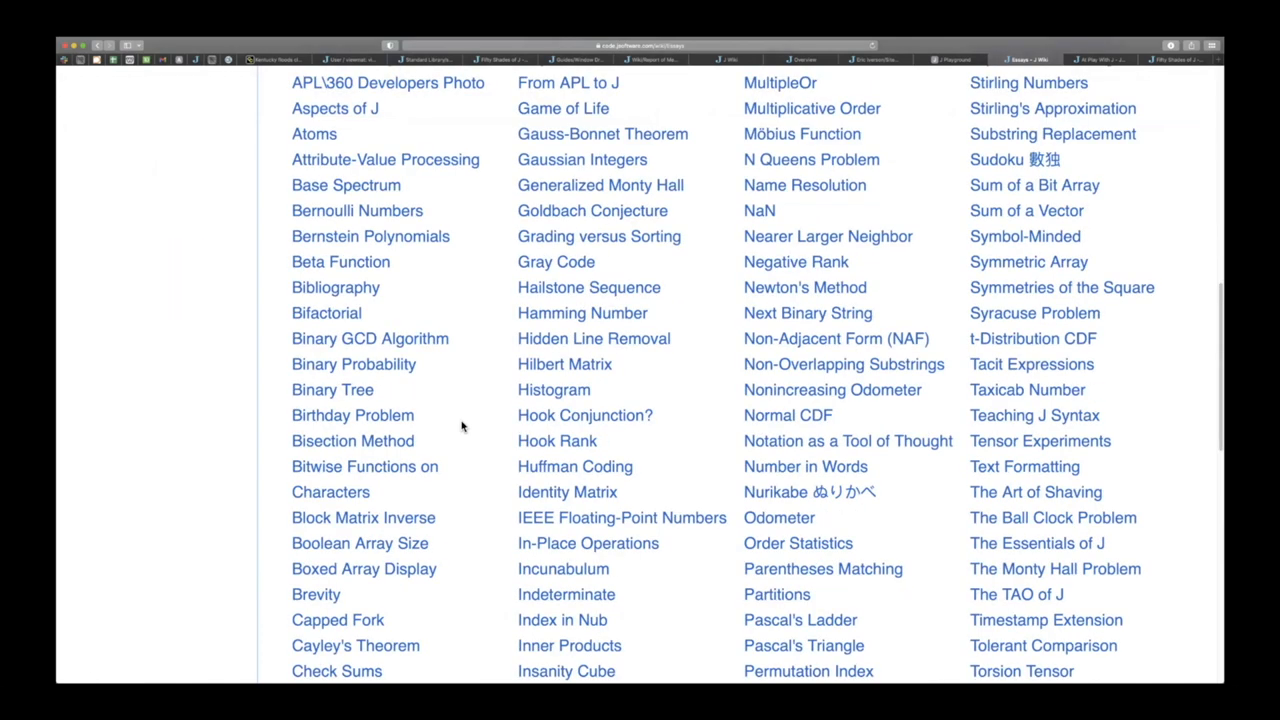
{"action": "scroll", "scroll_direction": "down", "scroll_amount": 3}
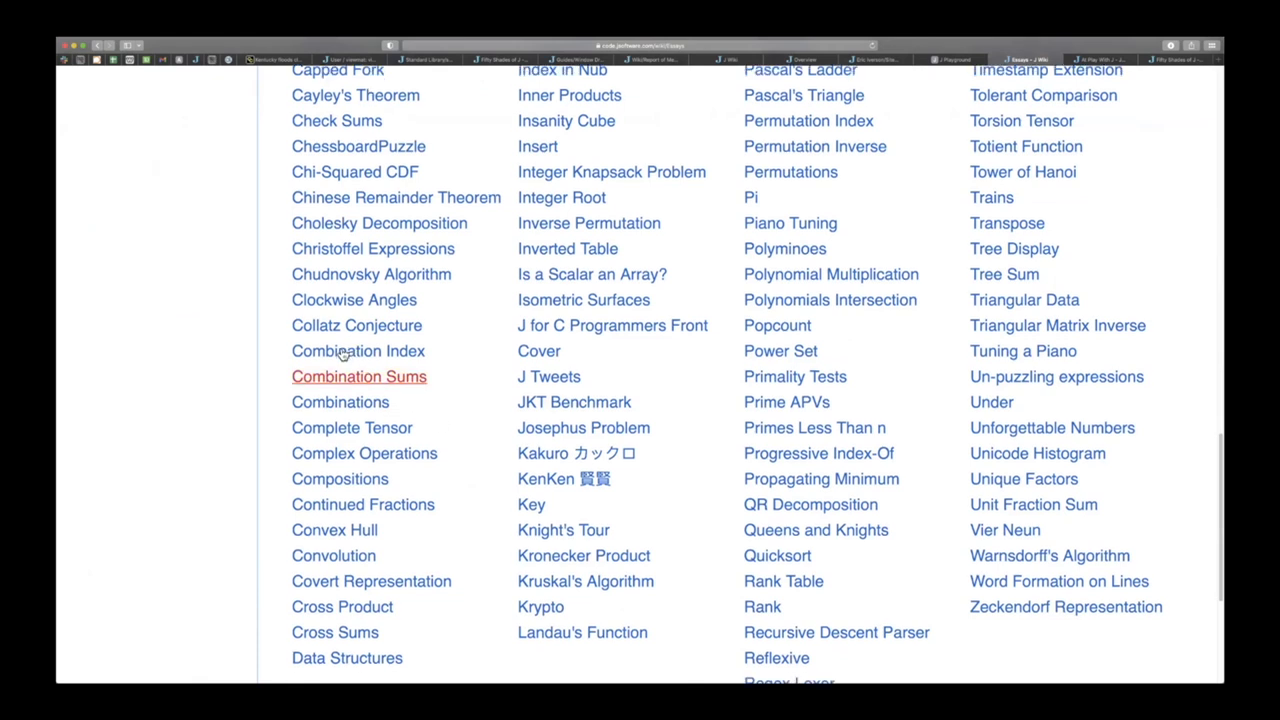
{"action": "mouse_move", "coordinate": [358, 350]}
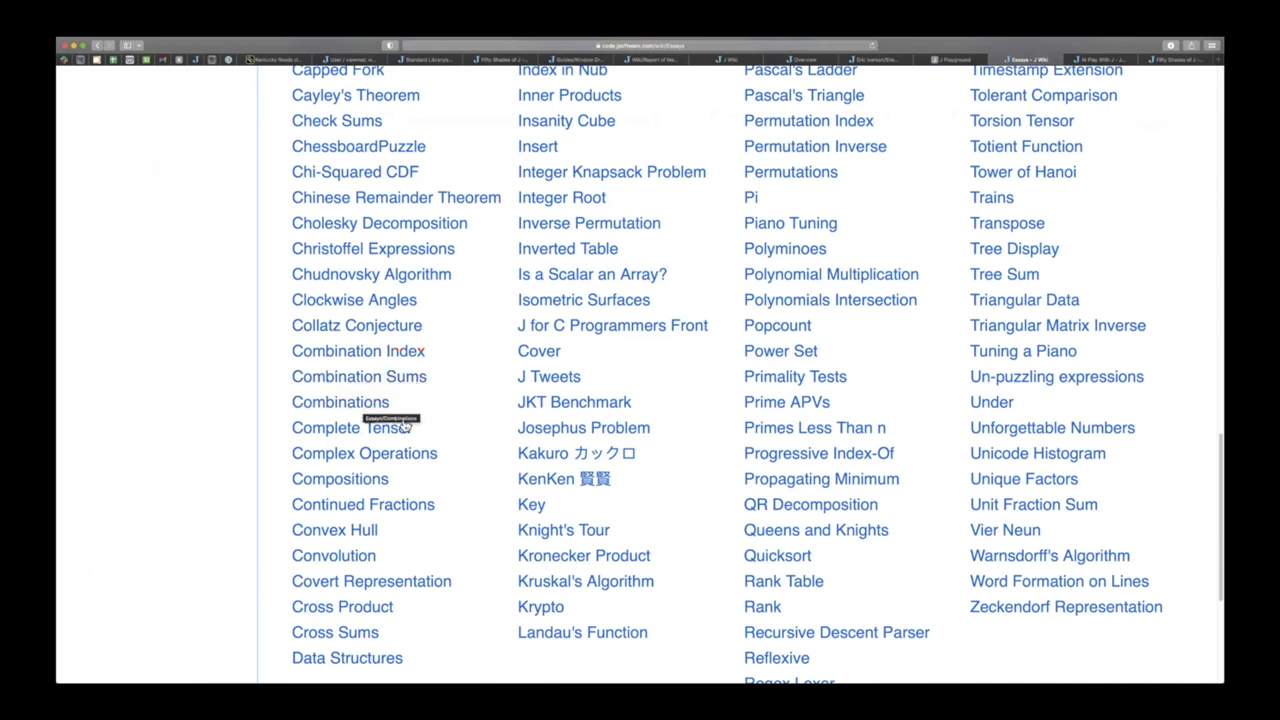
{"action": "mouse_move", "coordinate": [444, 496]}
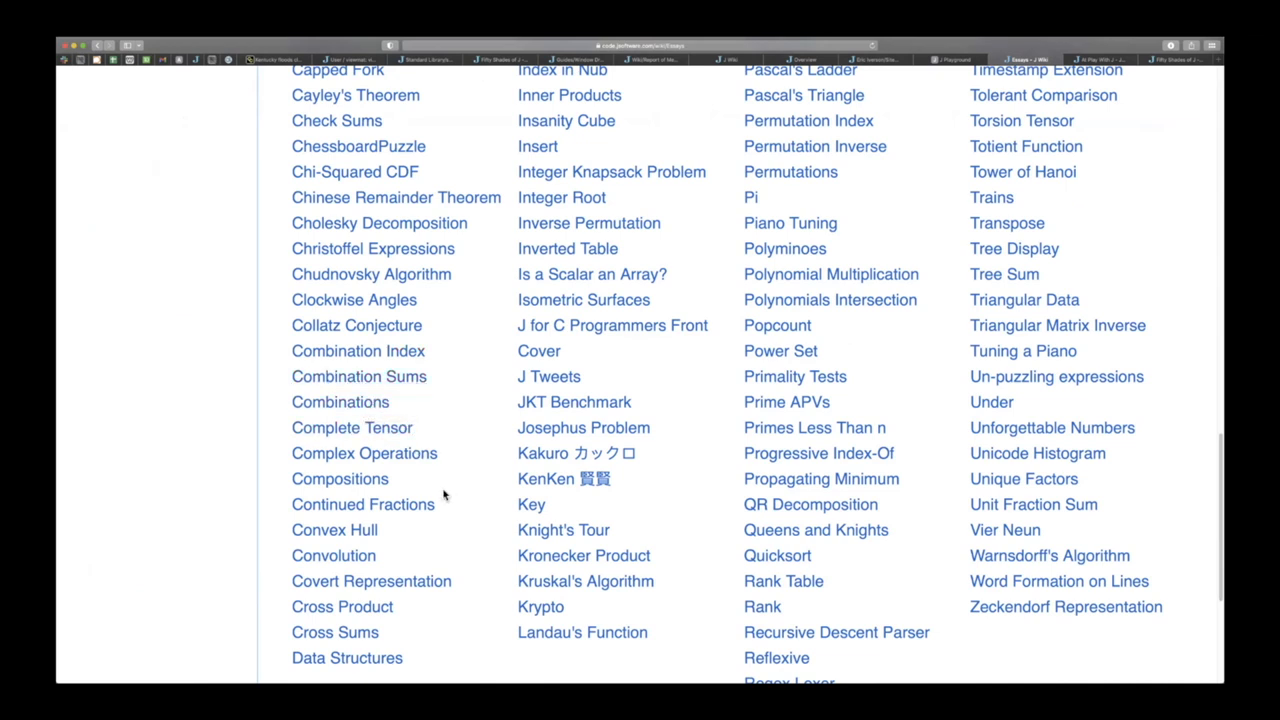
{"action": "scroll", "scroll_direction": "down", "scroll_amount": 3}
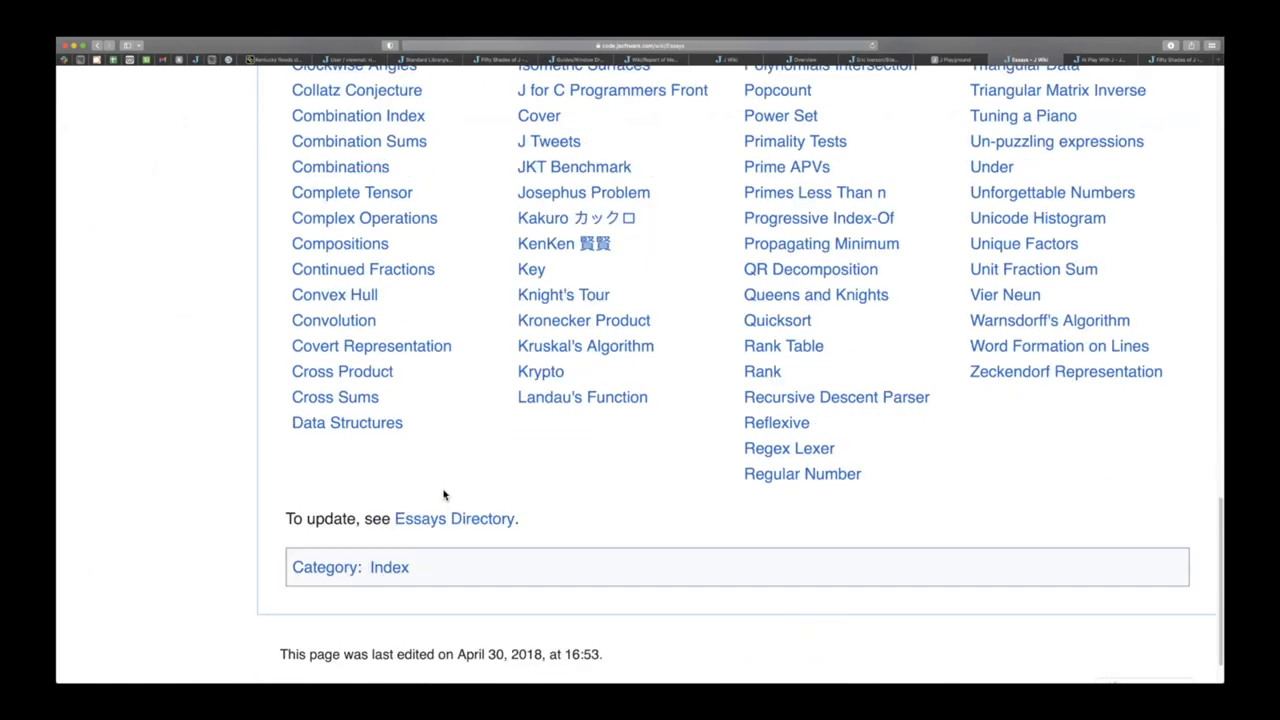
{"action": "scroll", "scroll_direction": "up", "scroll_amount": 3}
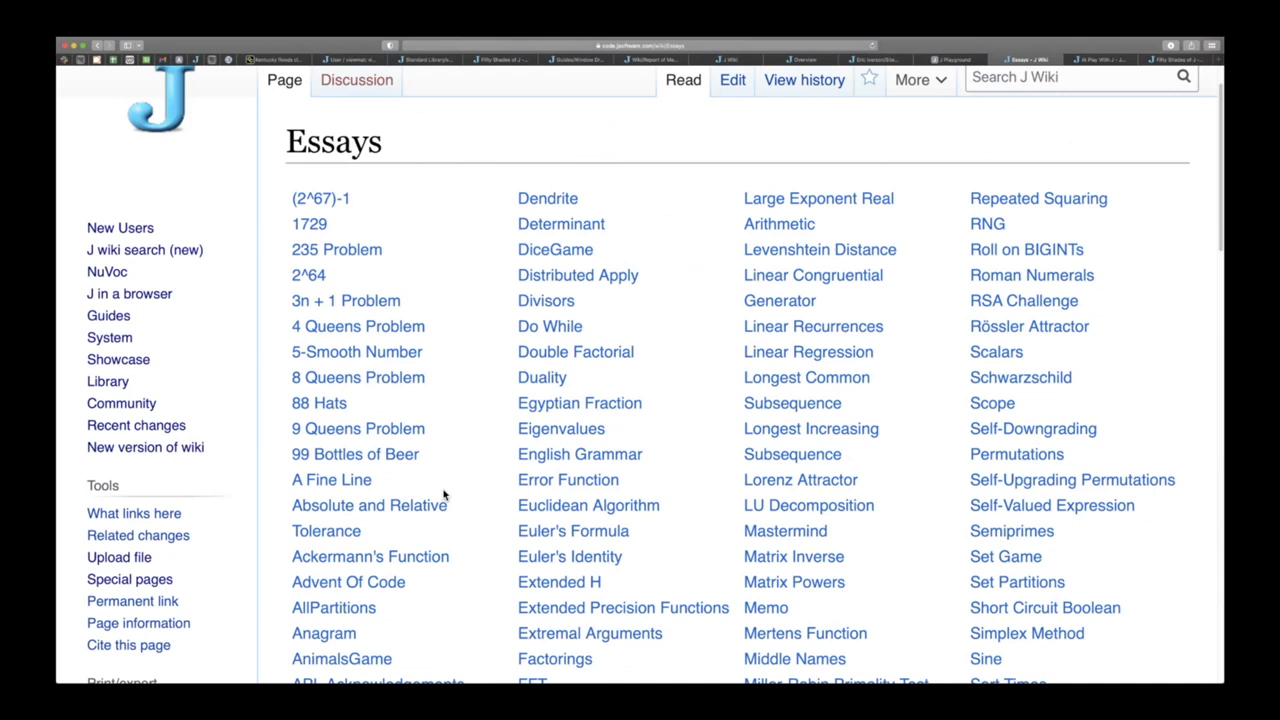
{"action": "mouse_move", "coordinate": [90, 224]}
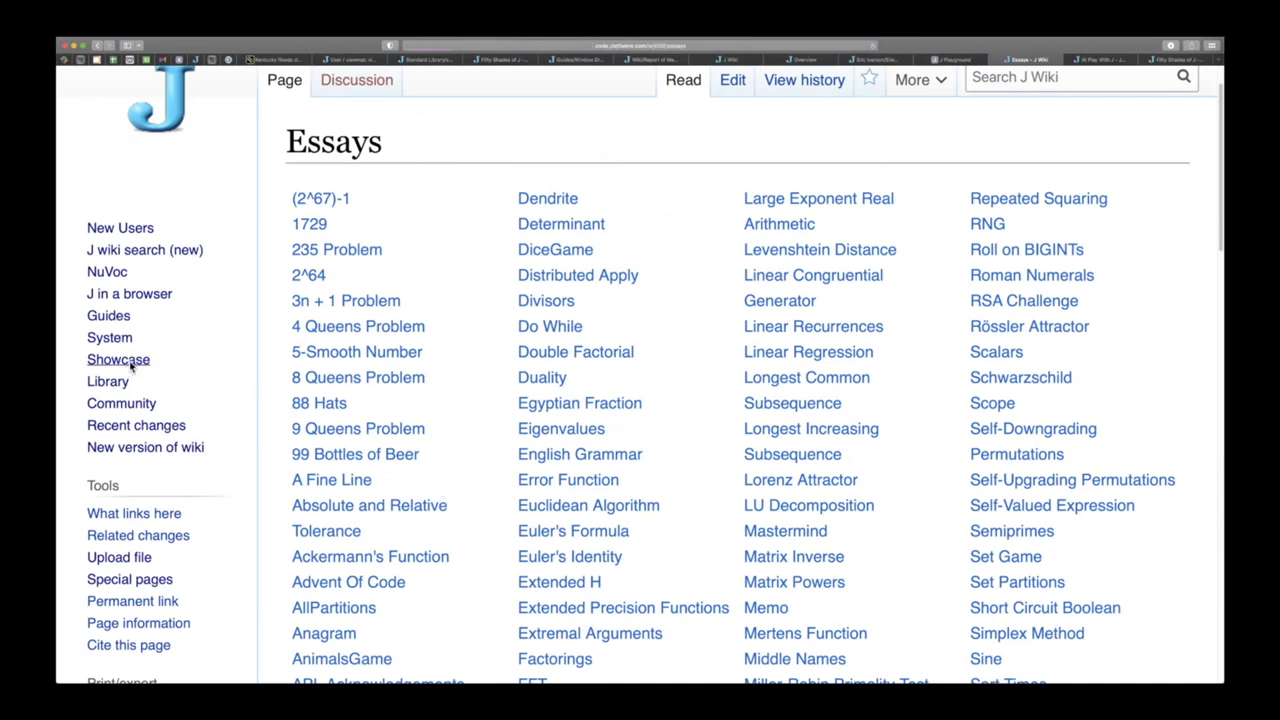
From Showcase, open the Books page and jump to the At Play With J entry.
{"action": "left_click", "coordinate": [118, 360]}
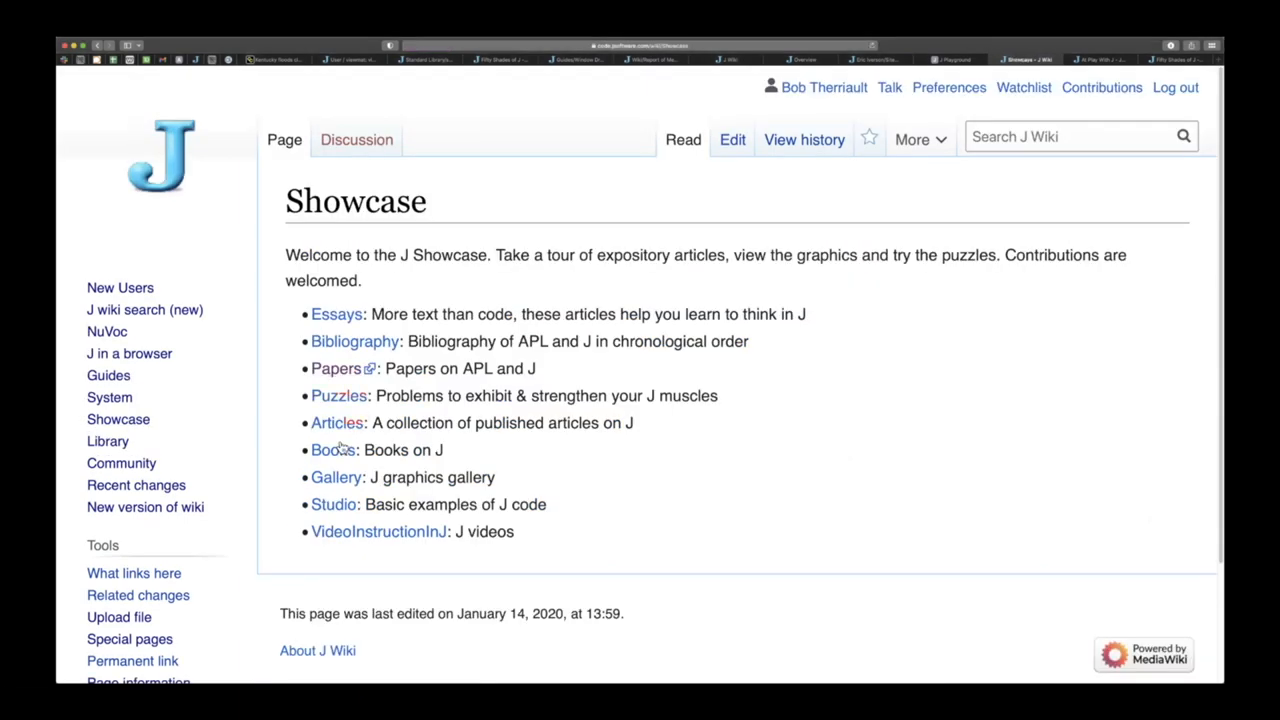
{"action": "left_click", "coordinate": [332, 448]}
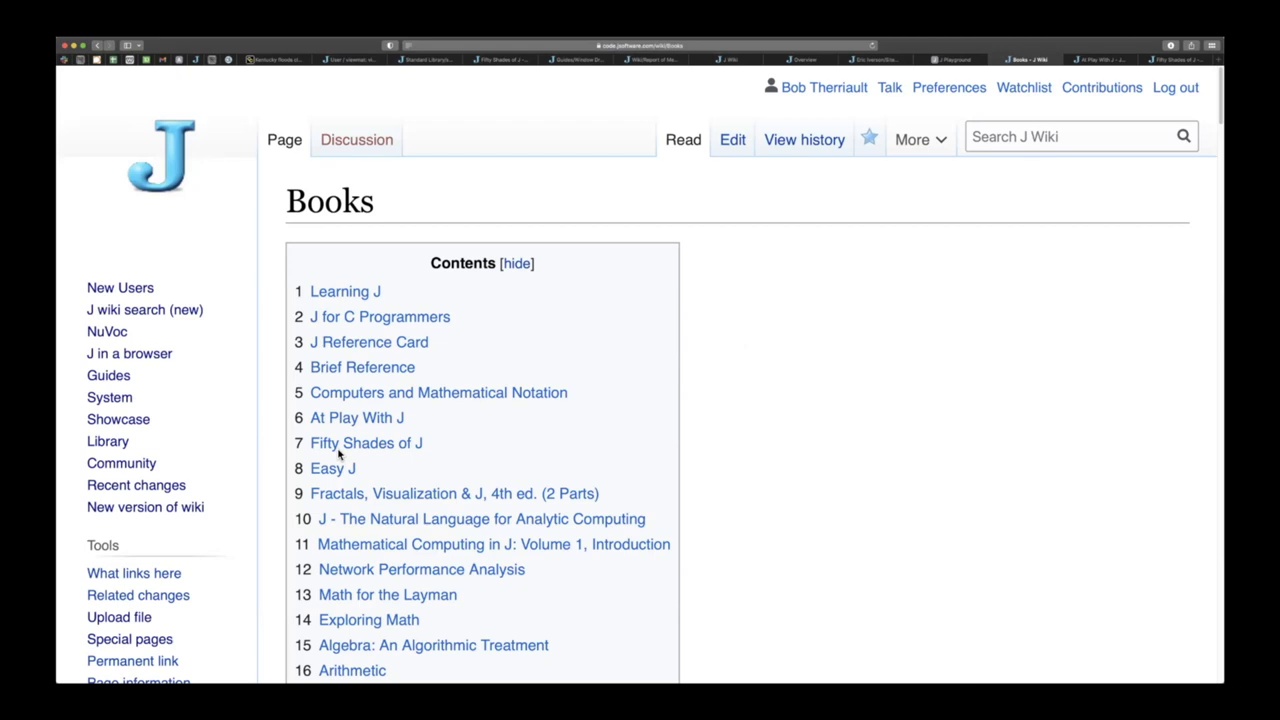
{"action": "mouse_move", "coordinate": [380, 316]}
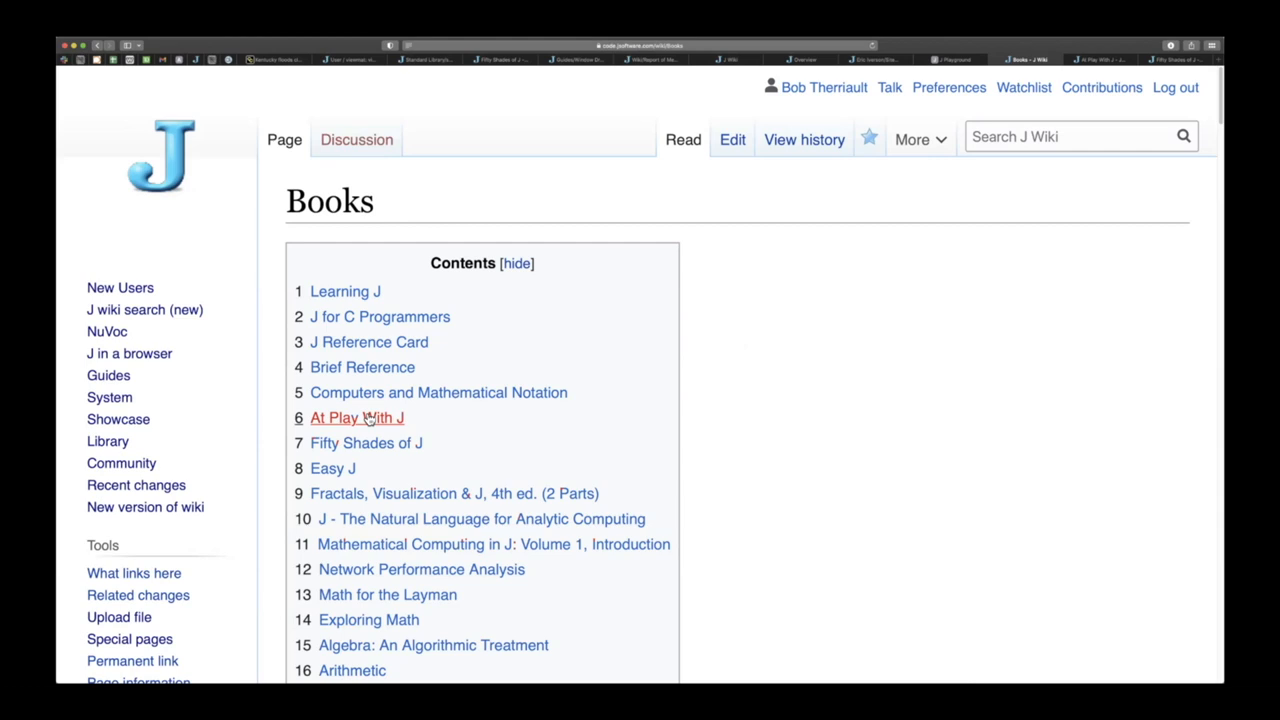
{"action": "left_click", "coordinate": [356, 418]}
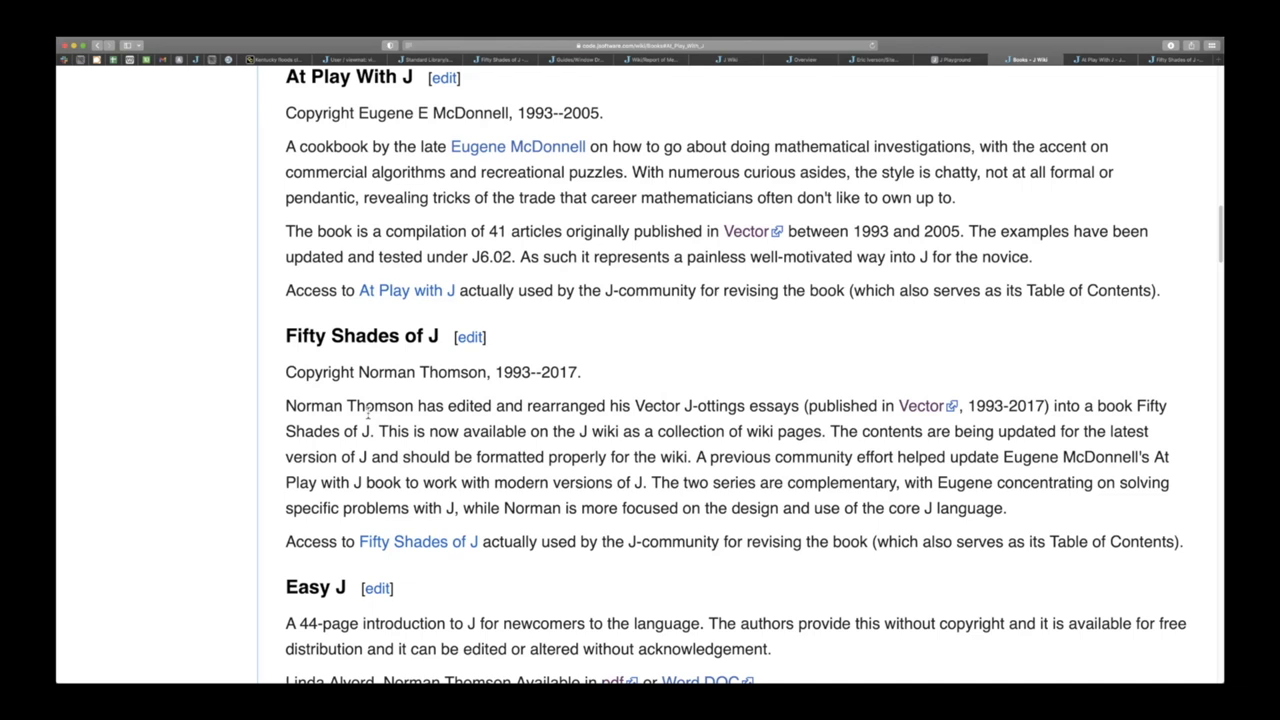
Open the Fifty Shades of J project page and browse its chapter-status tables, returning to the contents.
{"action": "left_click", "coordinate": [416, 540]}
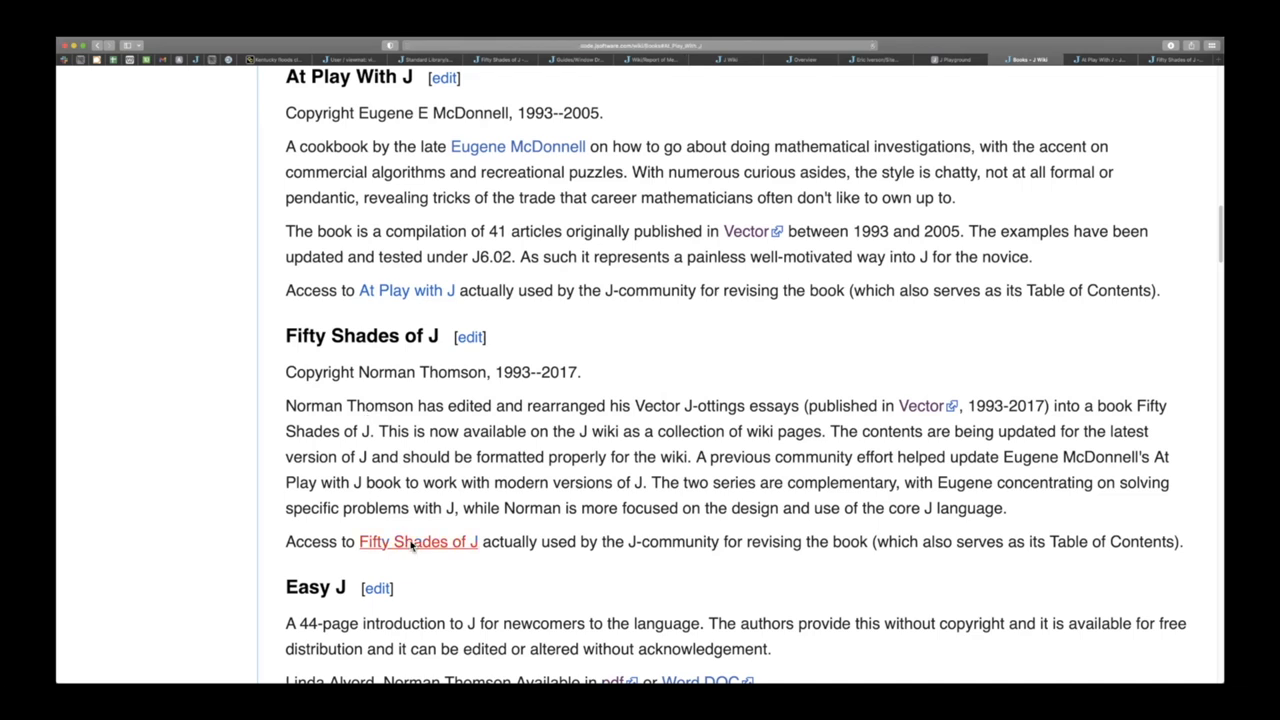
{"action": "left_click", "coordinate": [416, 540]}
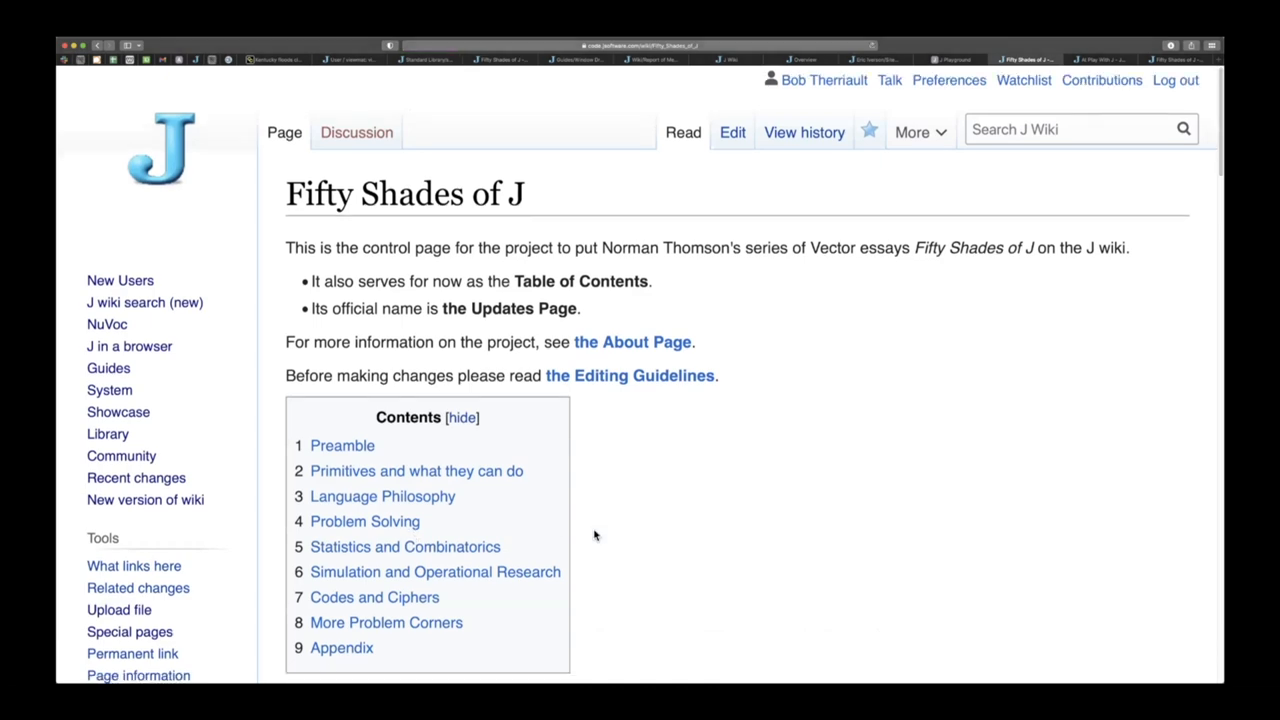
{"action": "scroll", "scroll_direction": "down", "scroll_amount": 3}
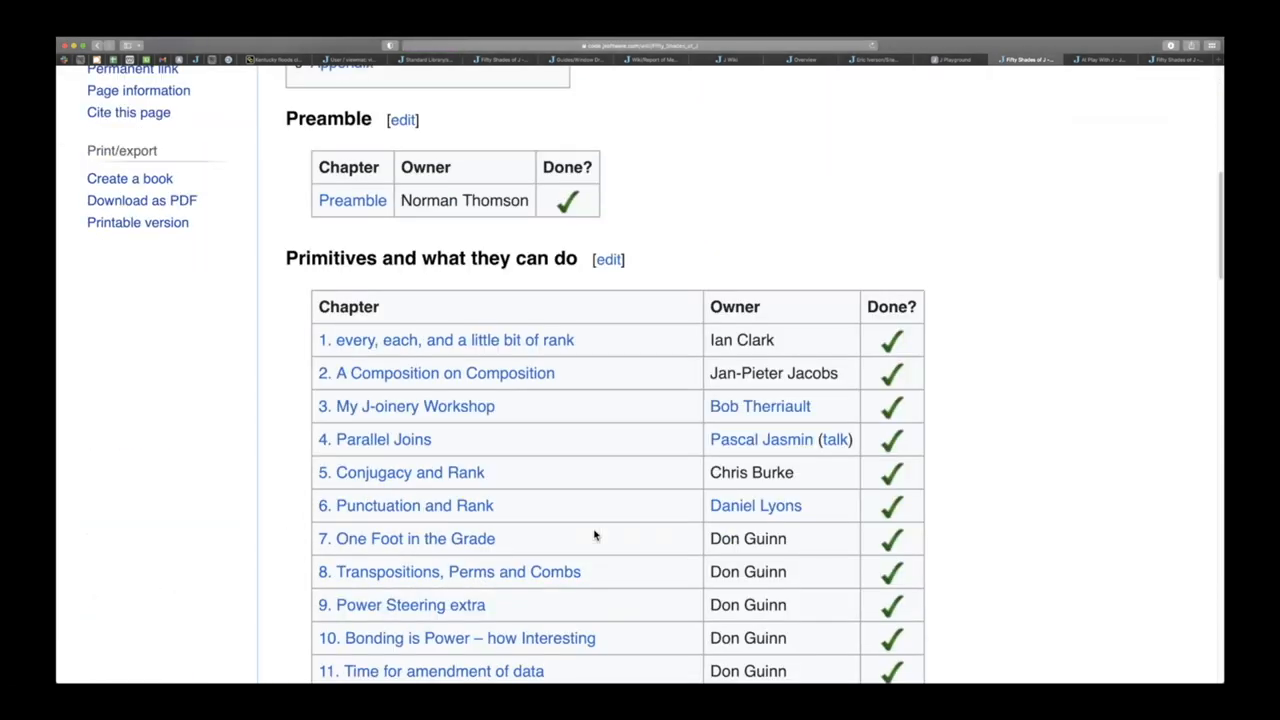
{"action": "scroll", "scroll_direction": "down", "scroll_amount": 3}
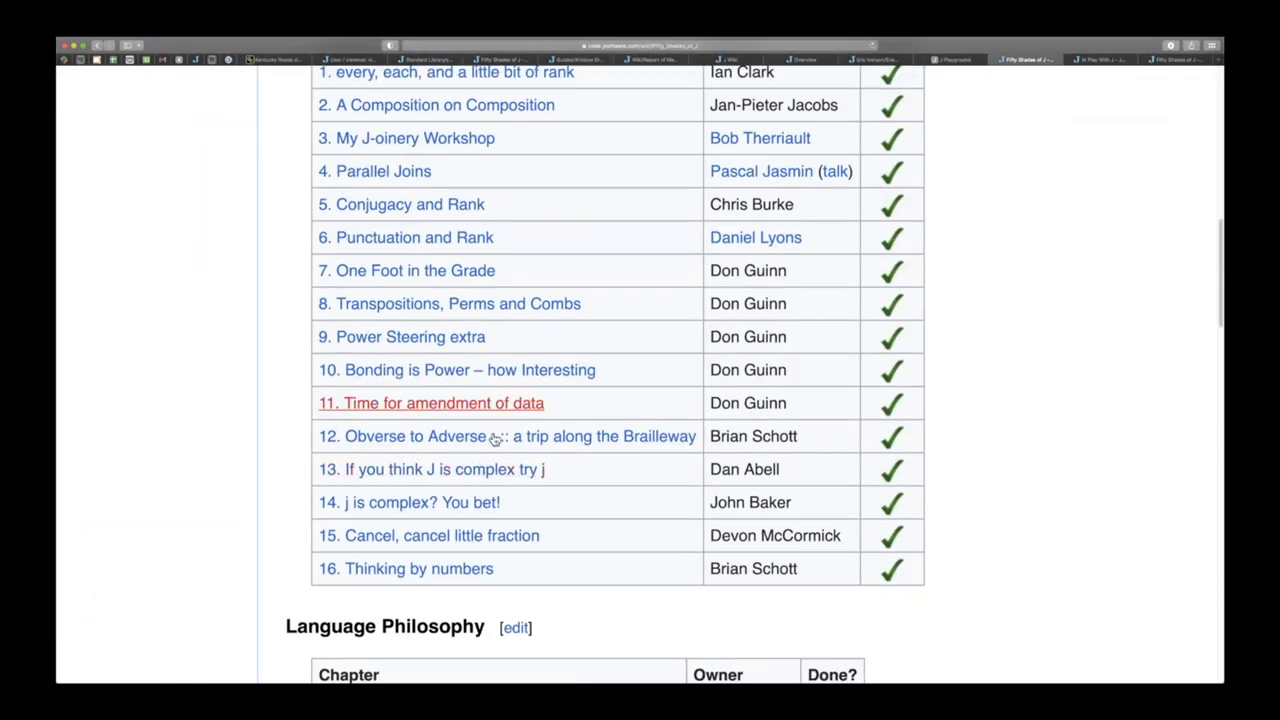
{"action": "scroll", "scroll_direction": "down", "scroll_amount": 3}
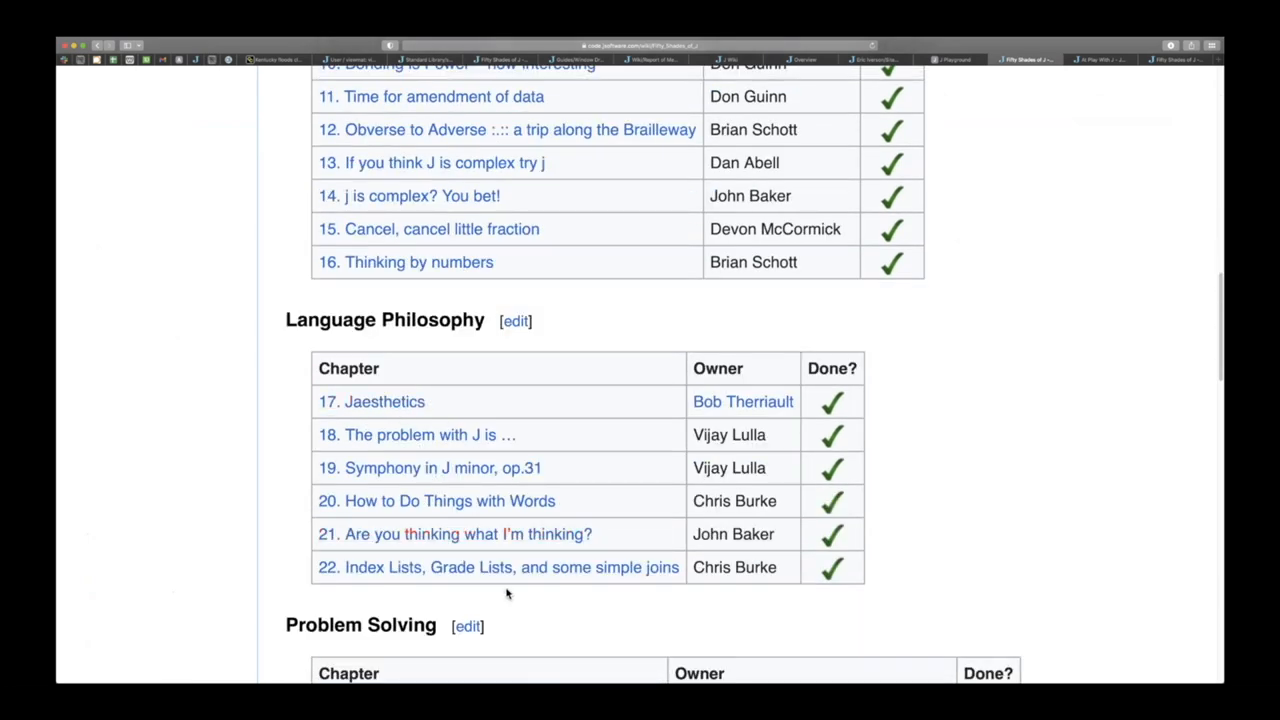
{"action": "scroll", "scroll_direction": "down", "scroll_amount": 3}
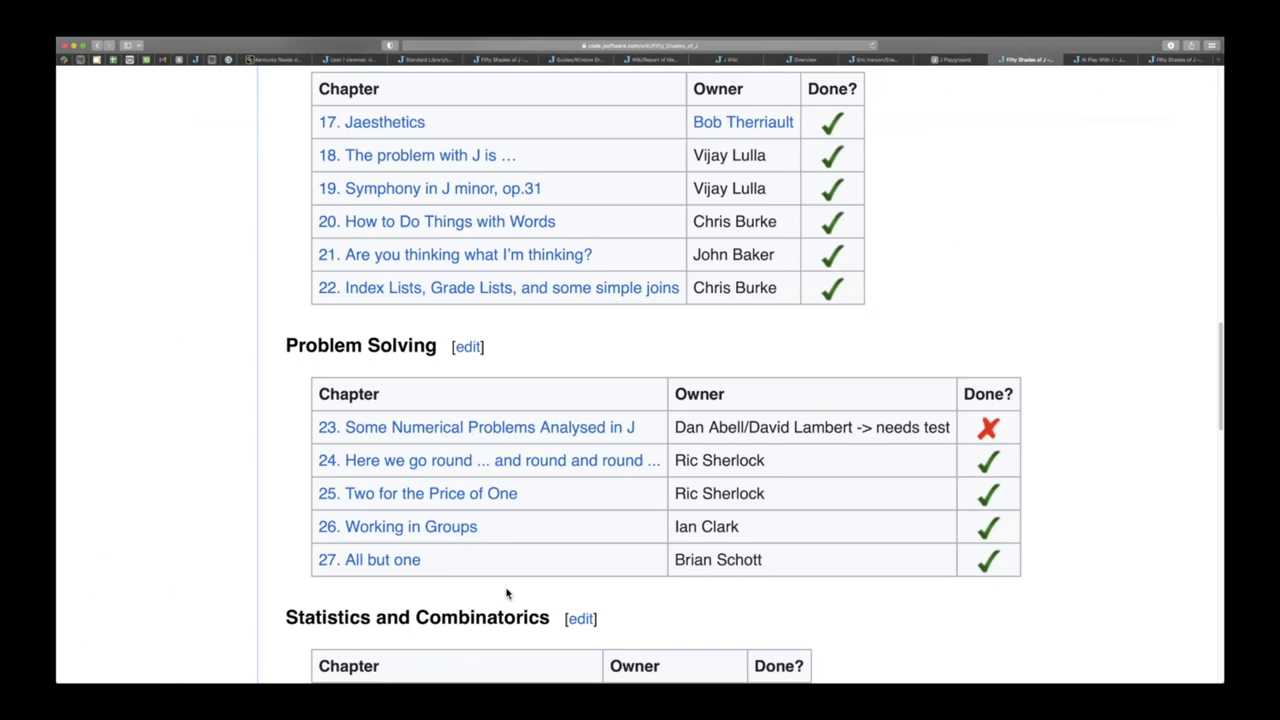
{"action": "scroll", "scroll_direction": "down", "scroll_amount": 3}
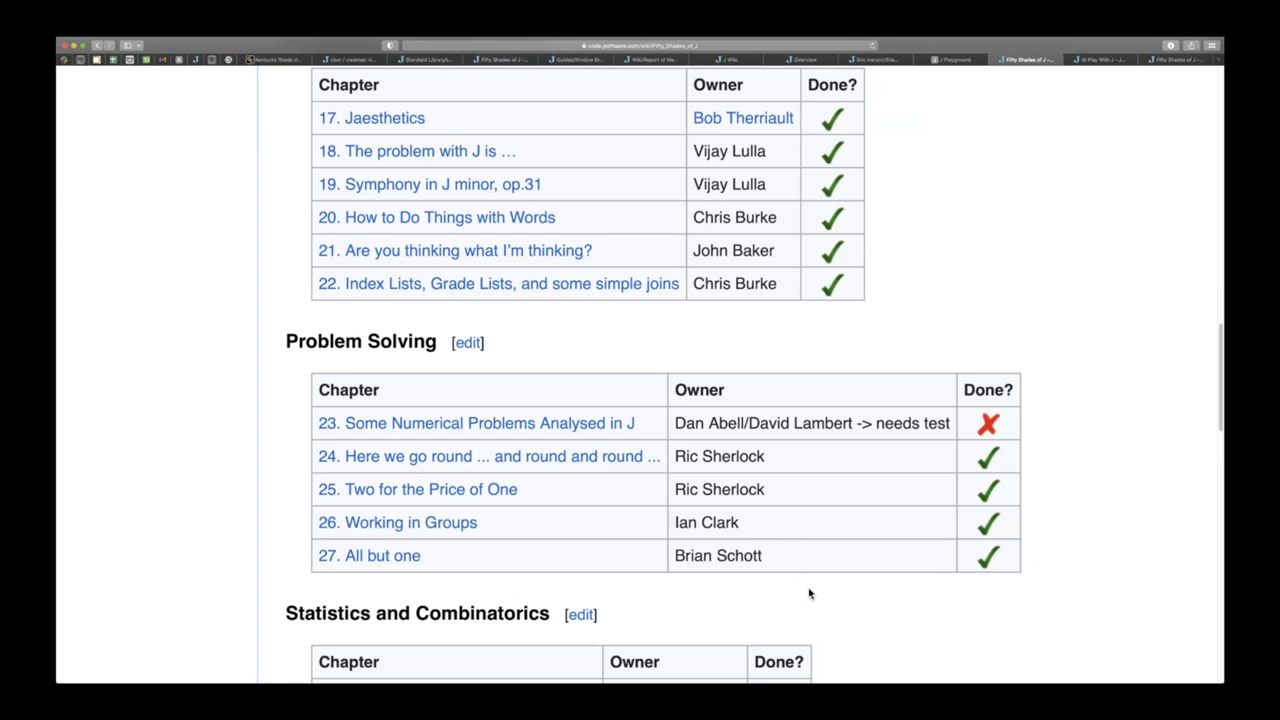
{"action": "mouse_move", "coordinate": [988, 472]}
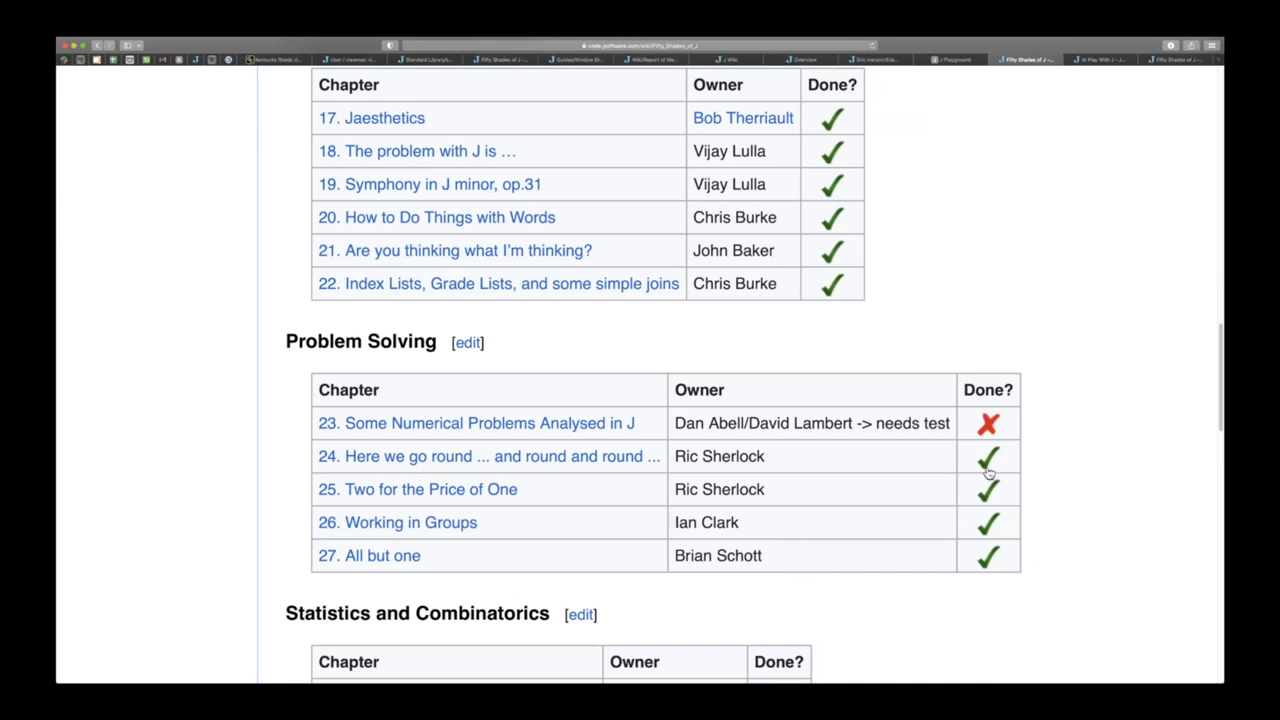
{"action": "mouse_move", "coordinate": [720, 478]}
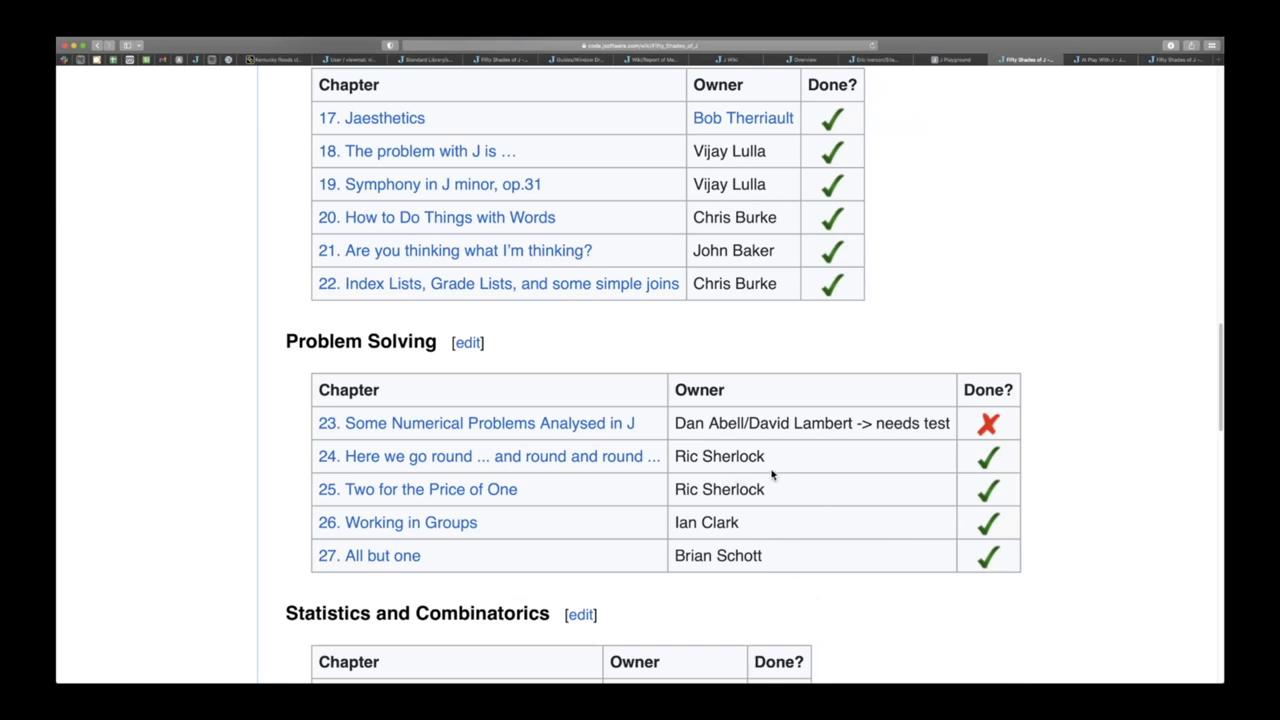
{"action": "mouse_move", "coordinate": [816, 478]}
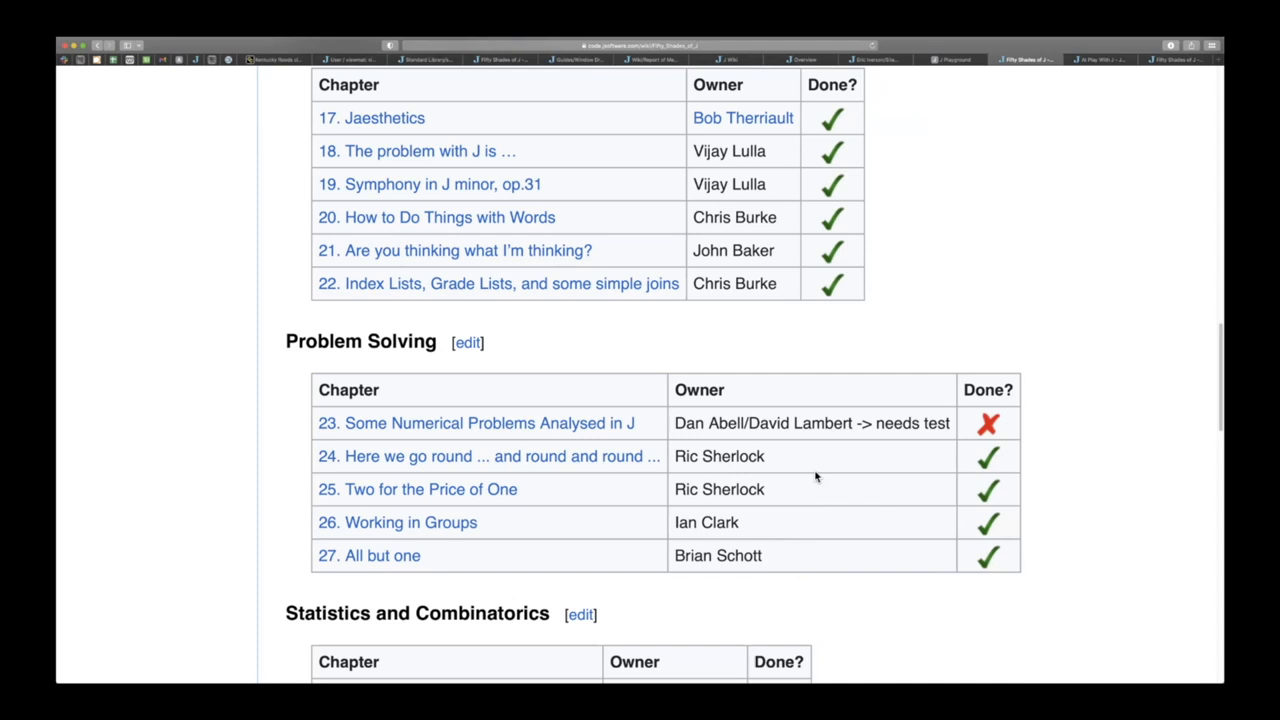
{"action": "mouse_move", "coordinate": [950, 448]}
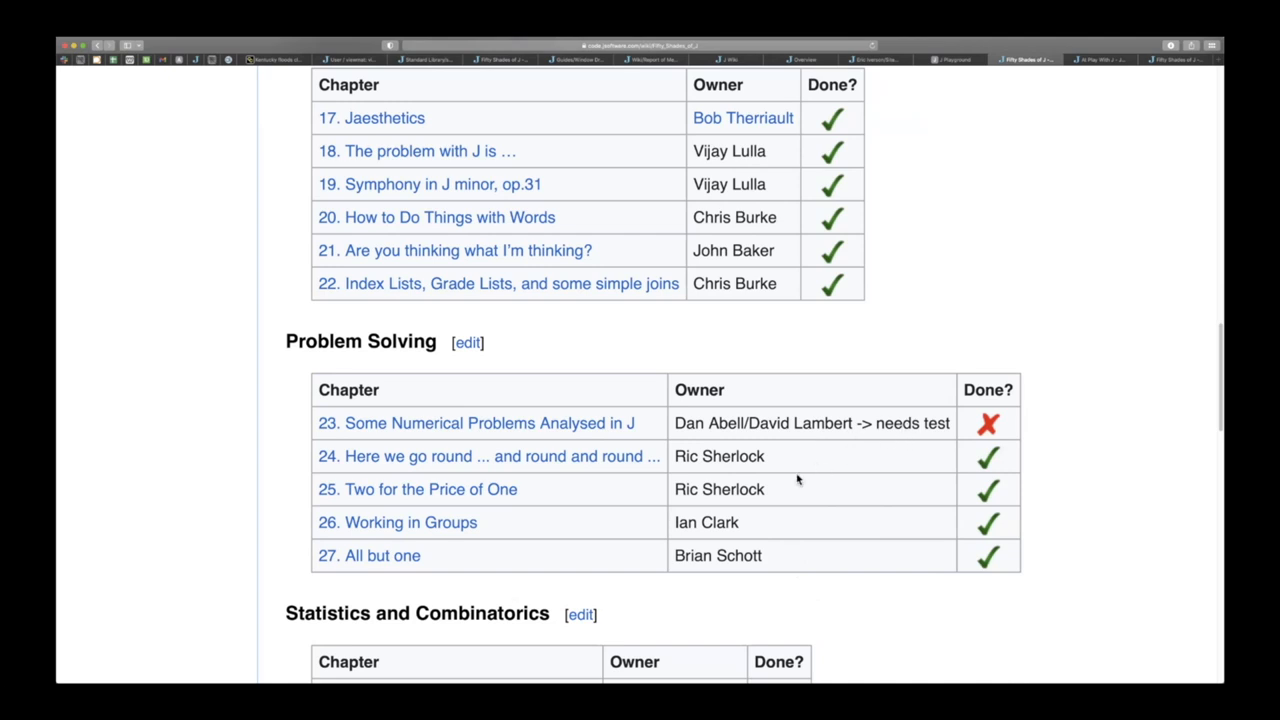
{"action": "scroll", "scroll_direction": "down", "scroll_amount": 3}
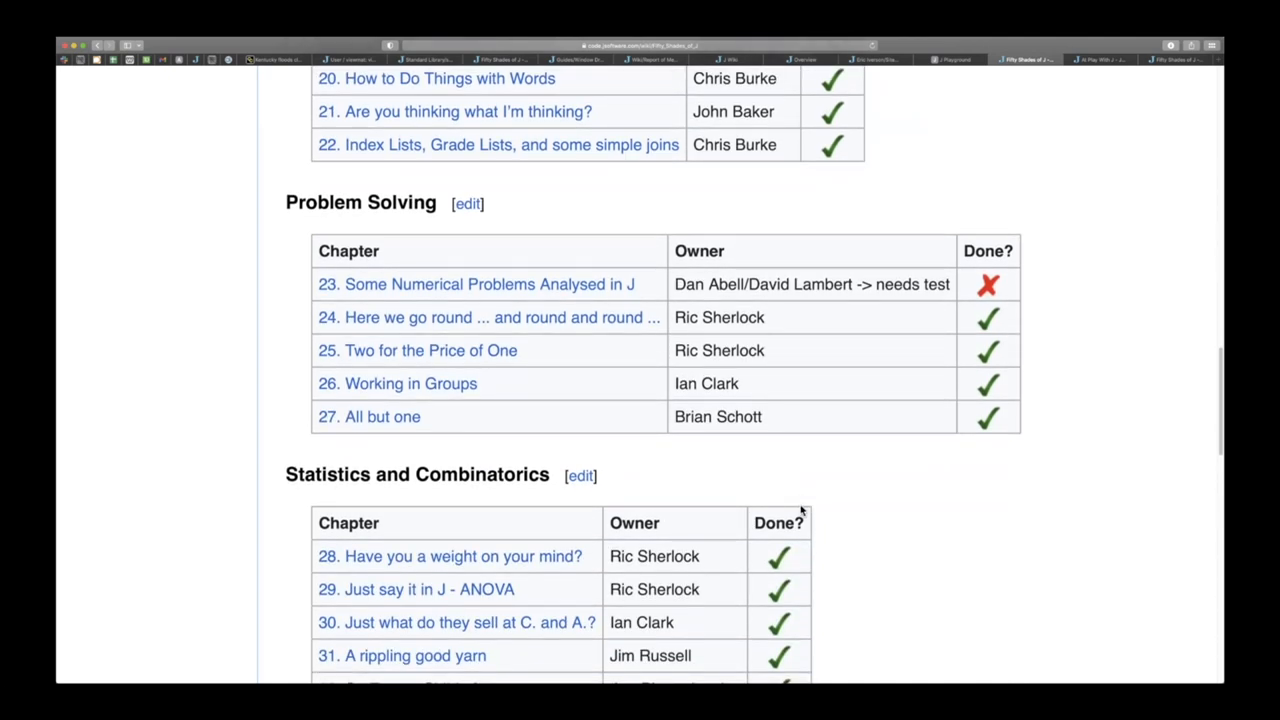
{"action": "scroll", "scroll_direction": "down", "scroll_amount": 3}
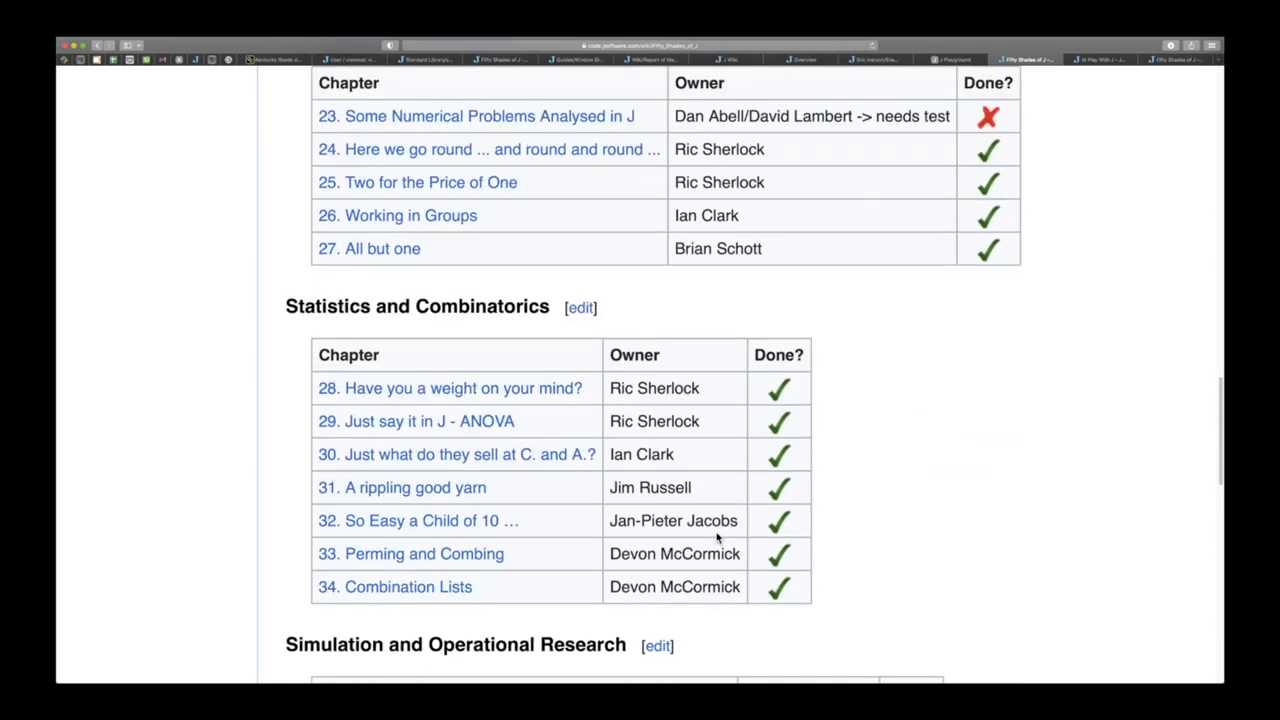
{"action": "scroll", "scroll_direction": "up", "scroll_amount": 3}
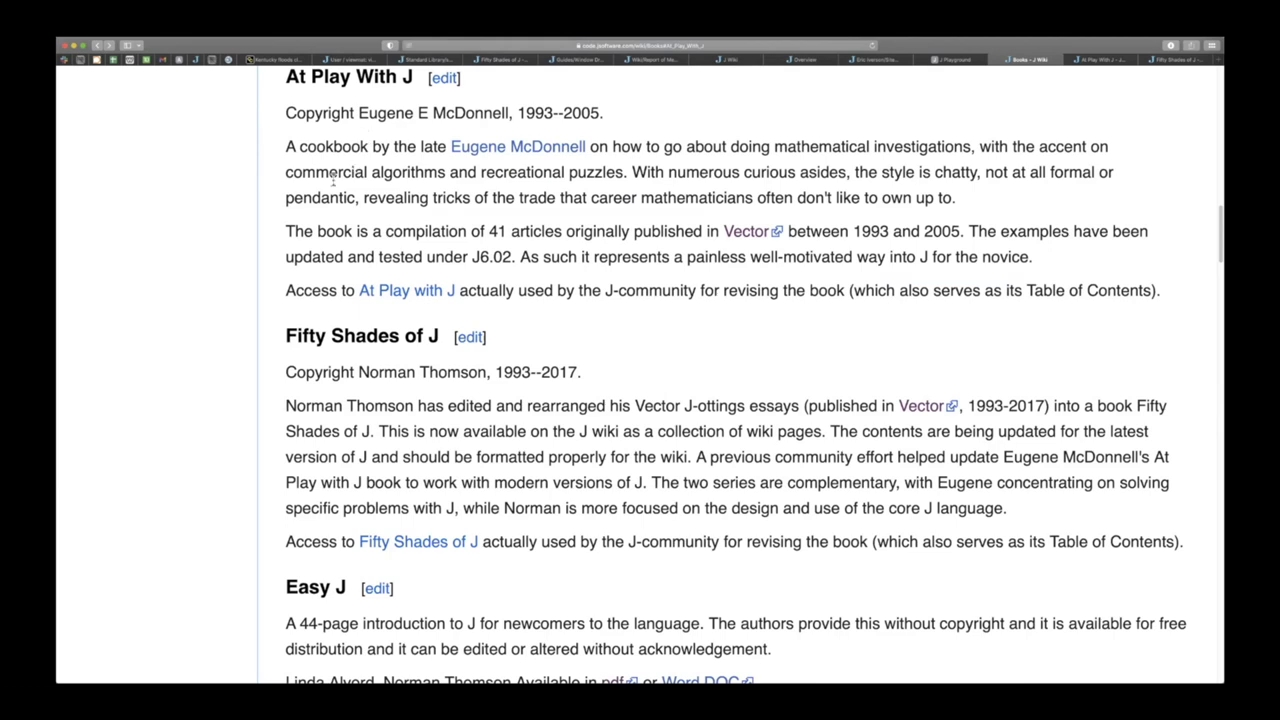
{"action": "scroll", "scroll_direction": "up", "scroll_amount": 3}
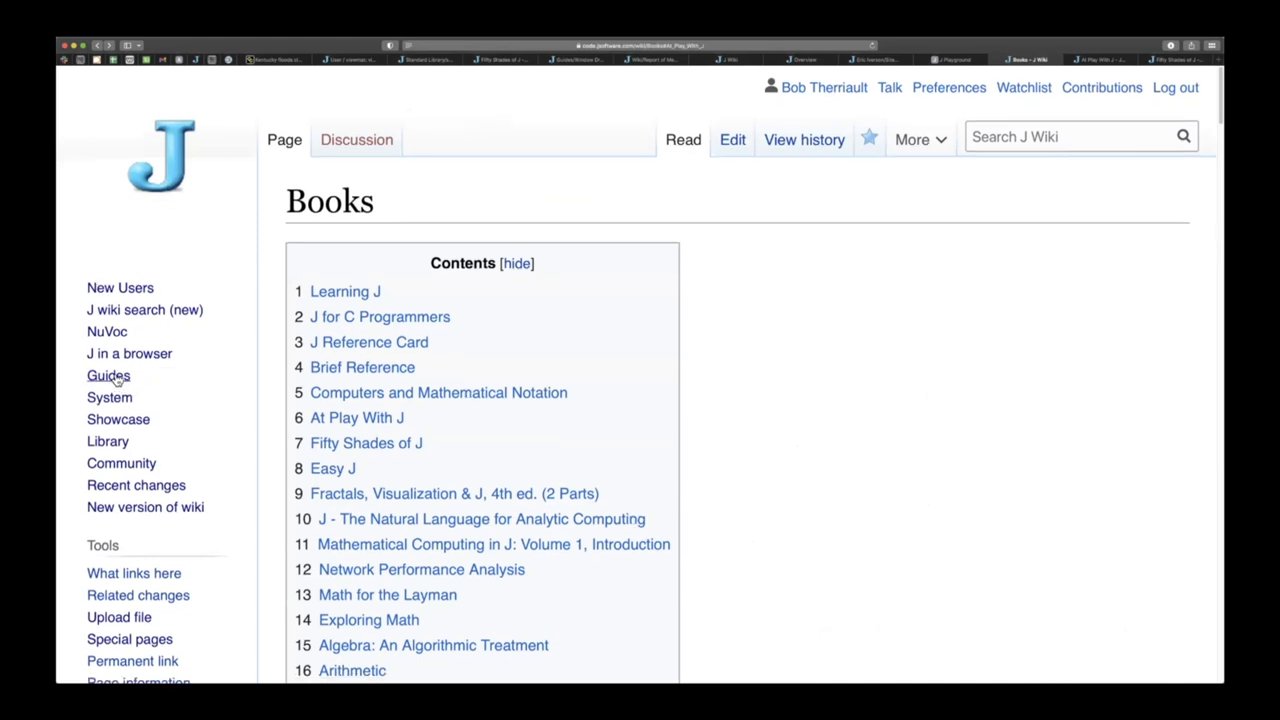
Open the Guides page and read through its Essentials and User Interfaces to J sections.
{"action": "left_click", "coordinate": [108, 376]}
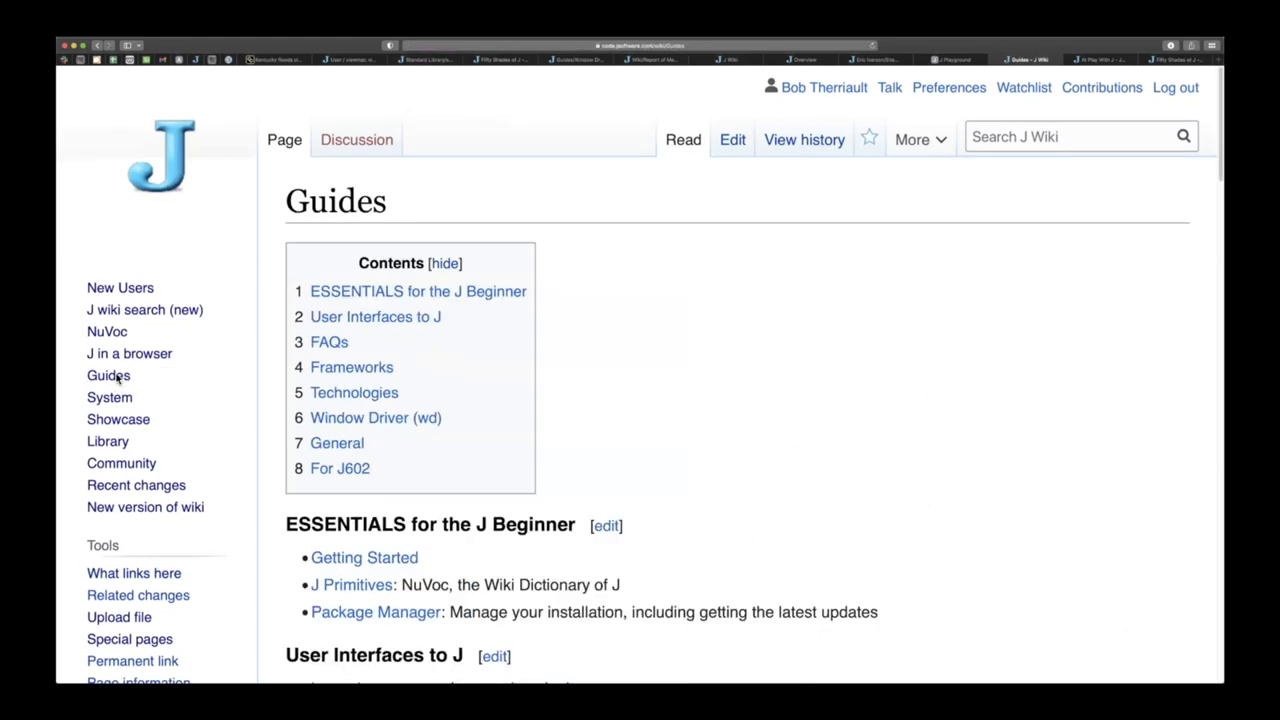
{"action": "mouse_move", "coordinate": [712, 432]}
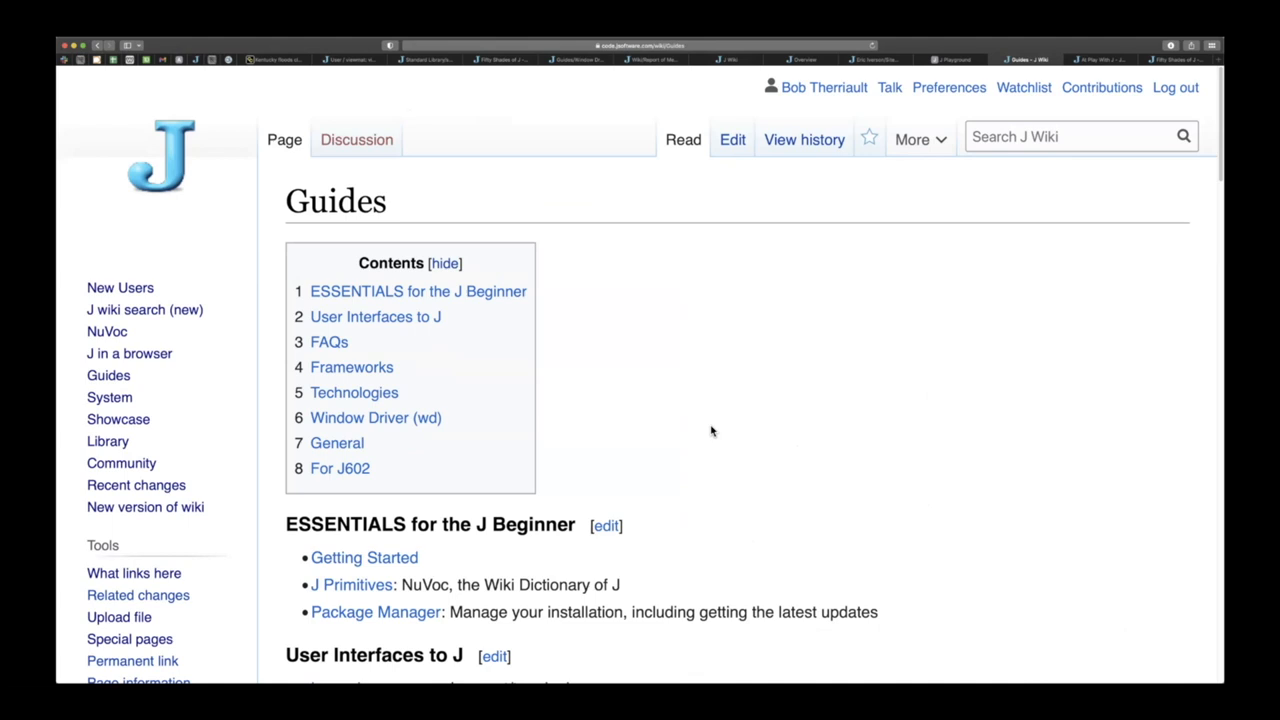
{"action": "mouse_move", "coordinate": [108, 376]}
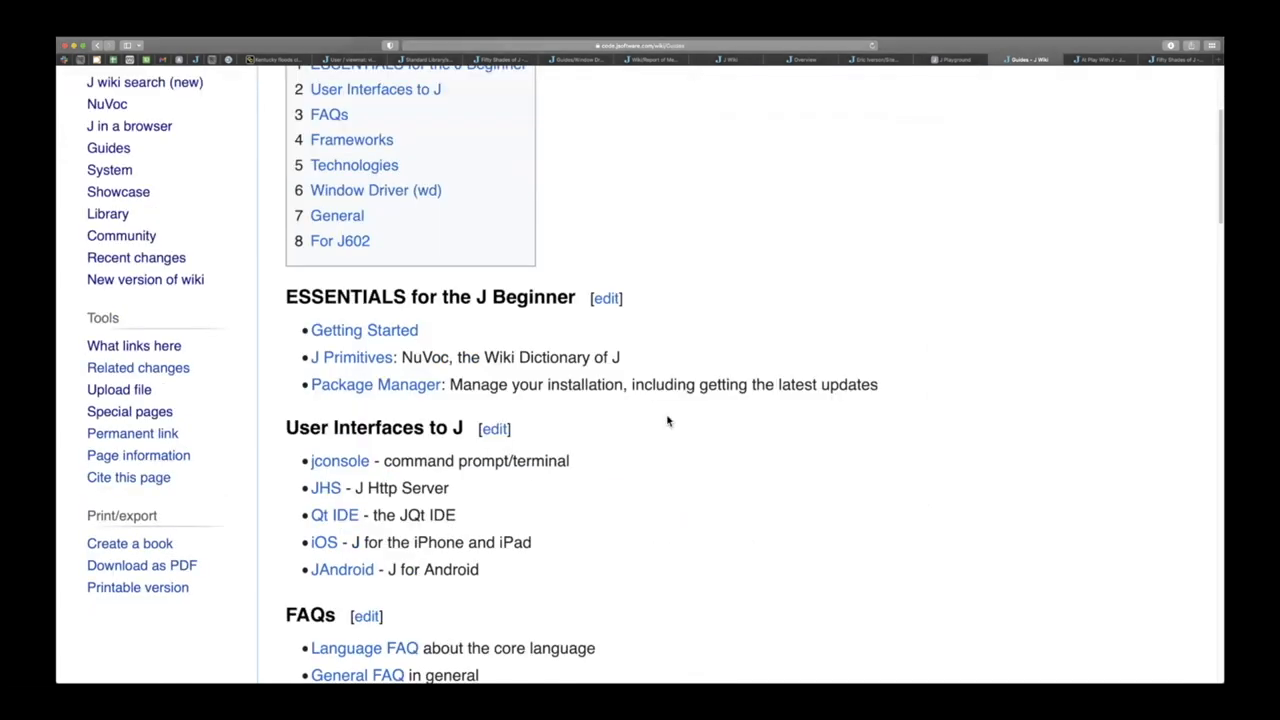
{"action": "scroll", "scroll_direction": "down", "scroll_amount": 3}
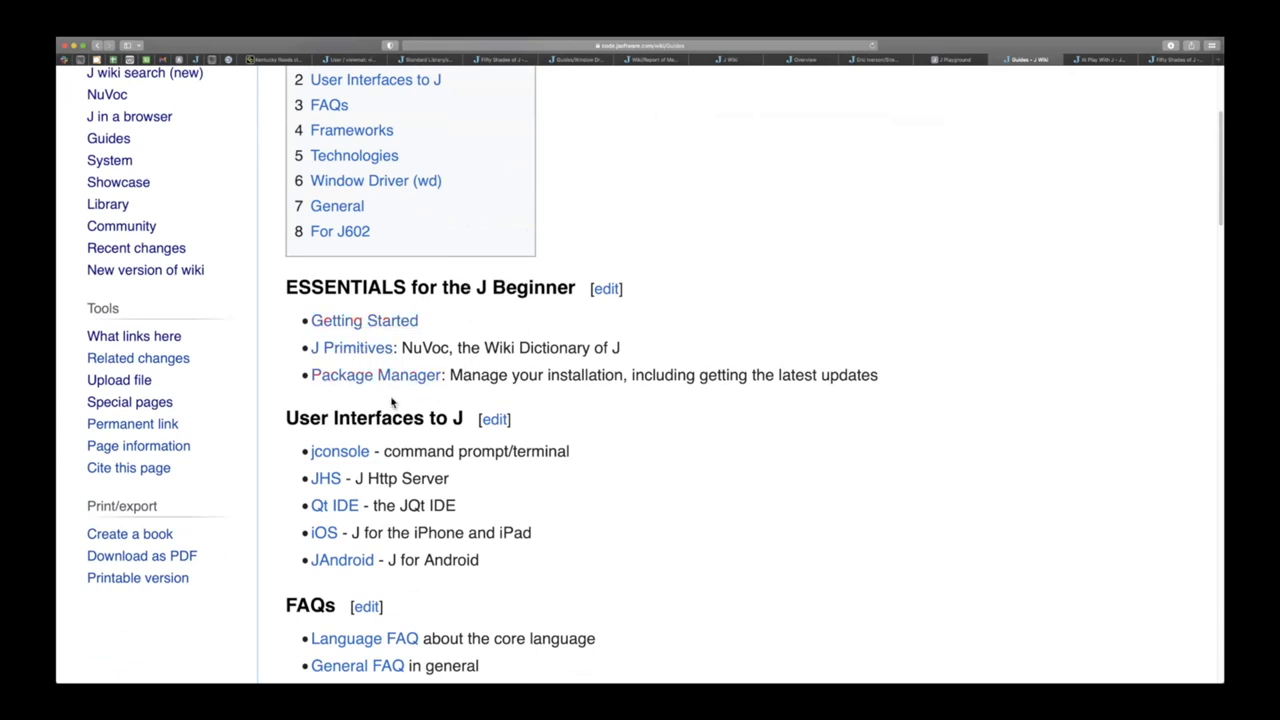
{"action": "mouse_move", "coordinate": [672, 486]}
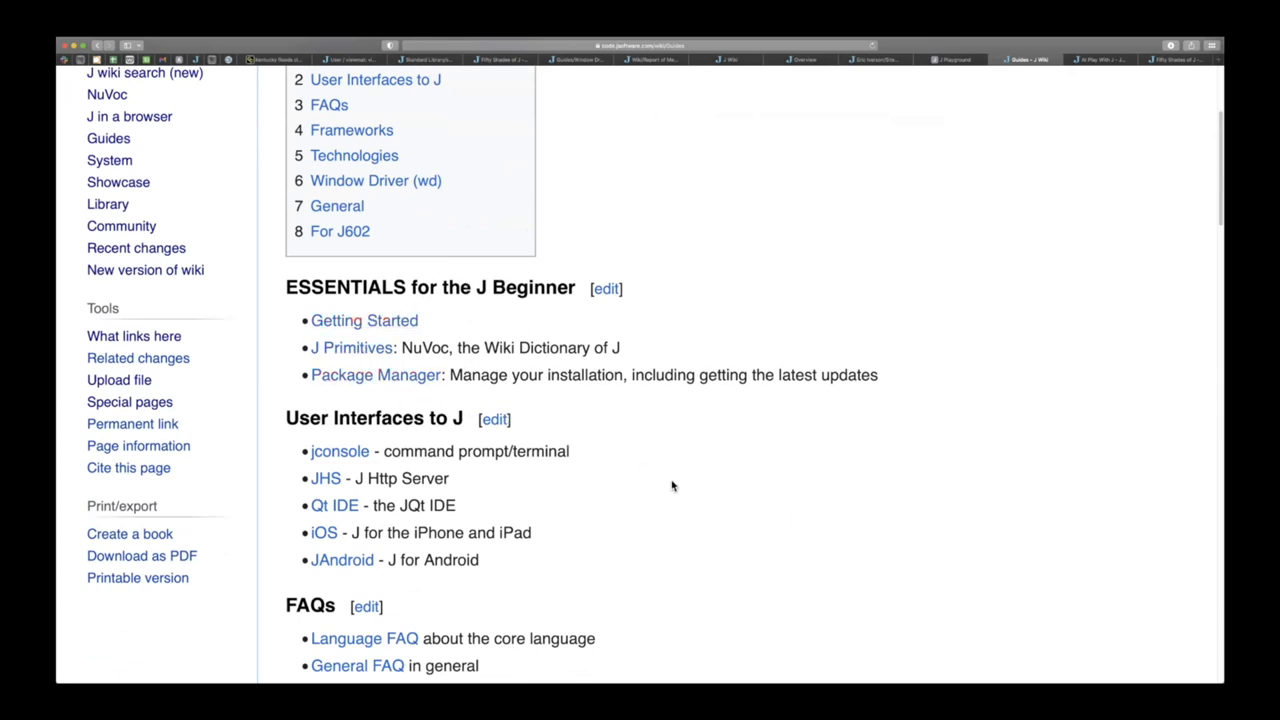
{"action": "scroll", "scroll_direction": "down", "scroll_amount": 3}
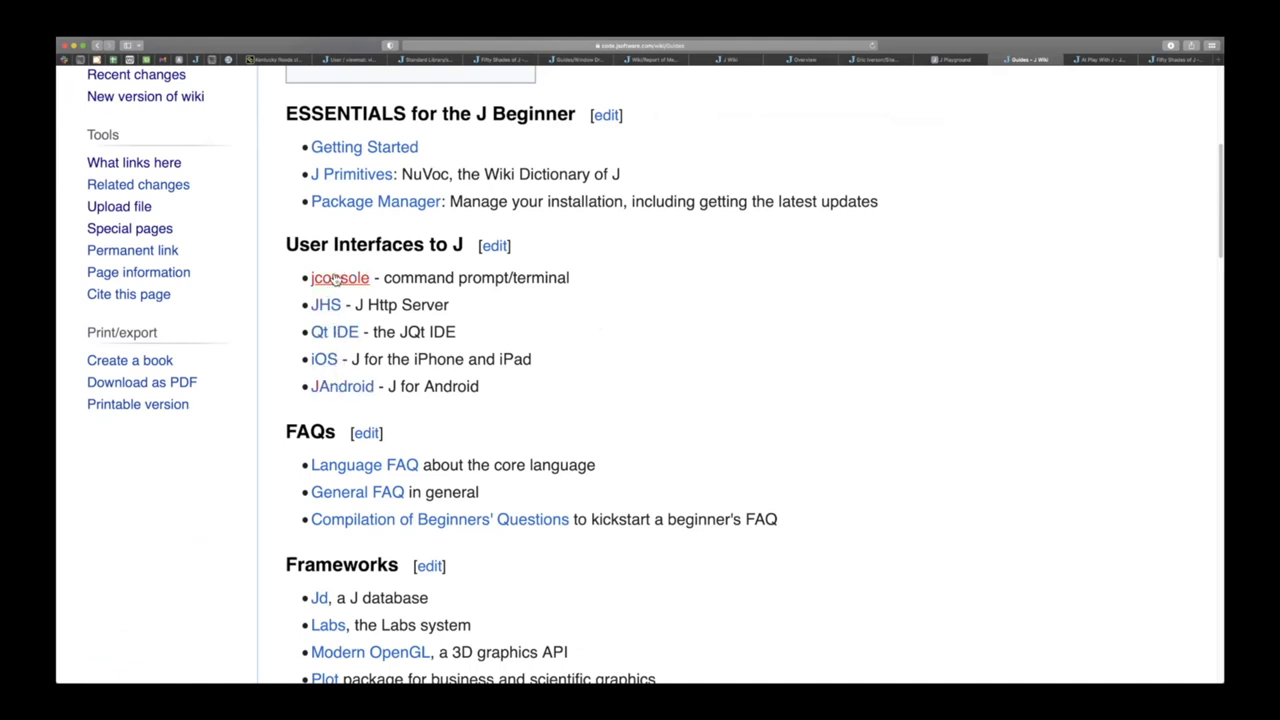
{"action": "scroll", "scroll_direction": "down", "scroll_amount": 3}
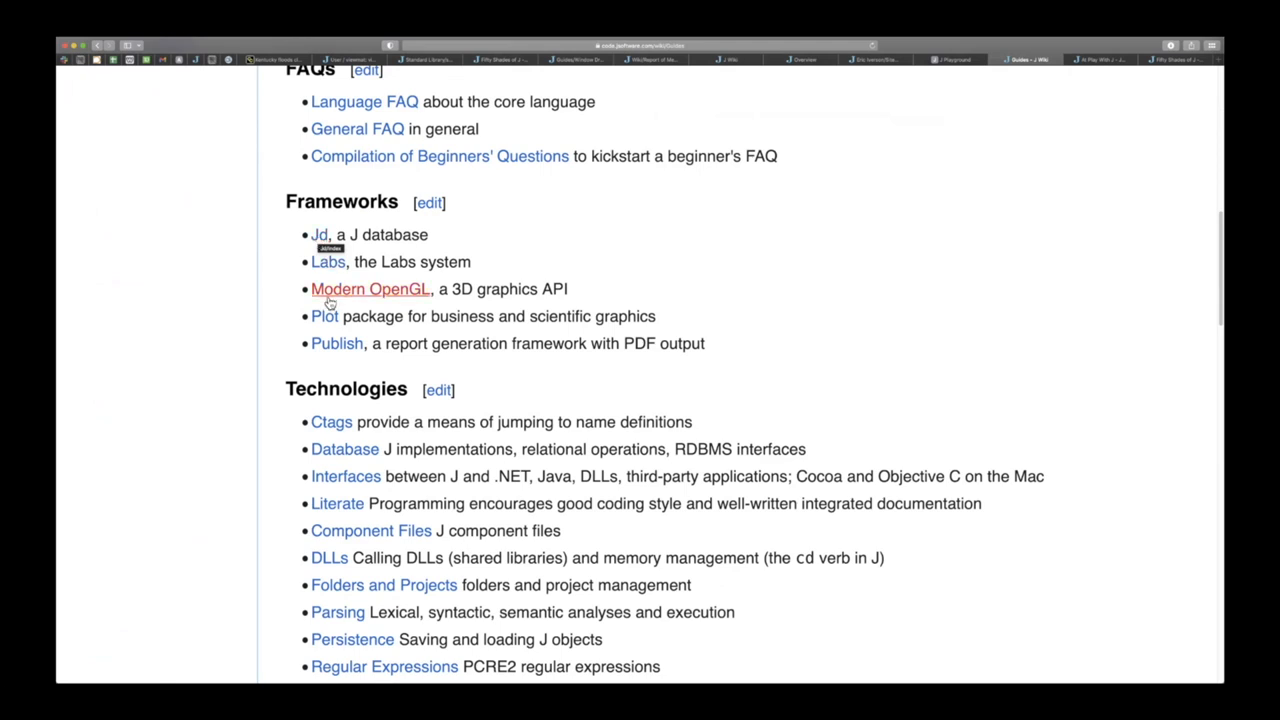
{"action": "mouse_move", "coordinate": [324, 316]}
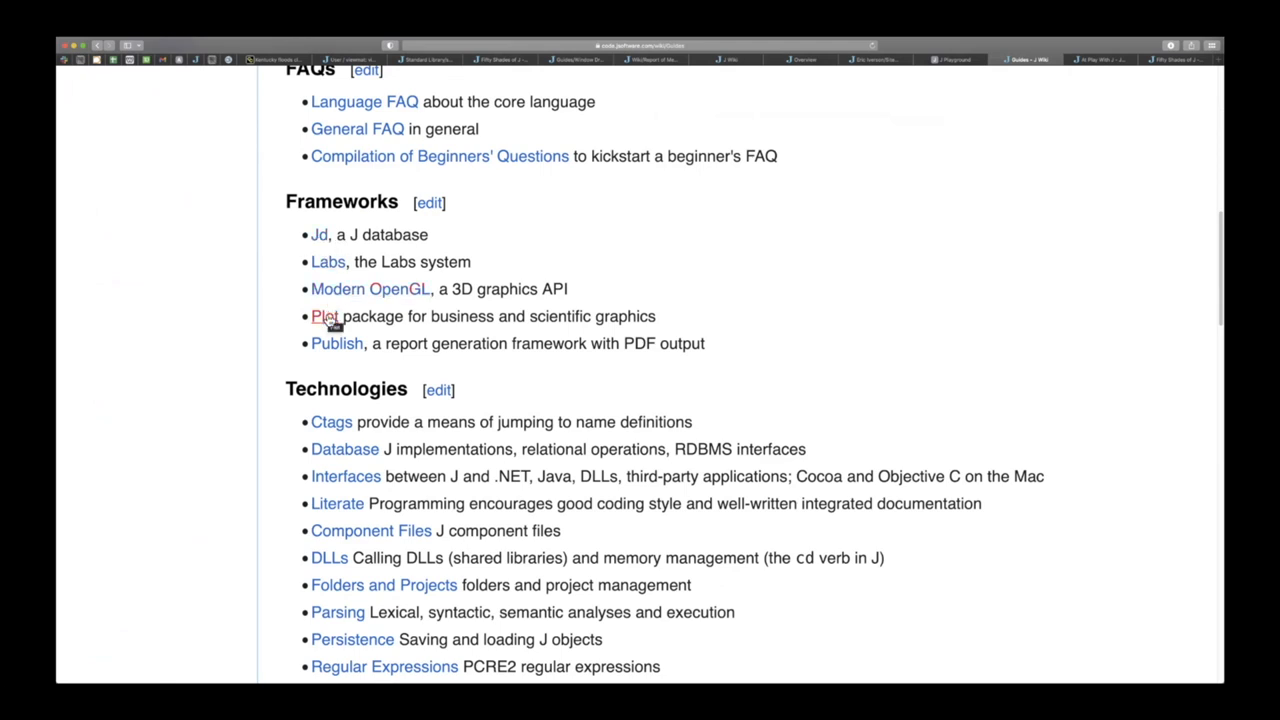
{"action": "mouse_move", "coordinate": [336, 344]}
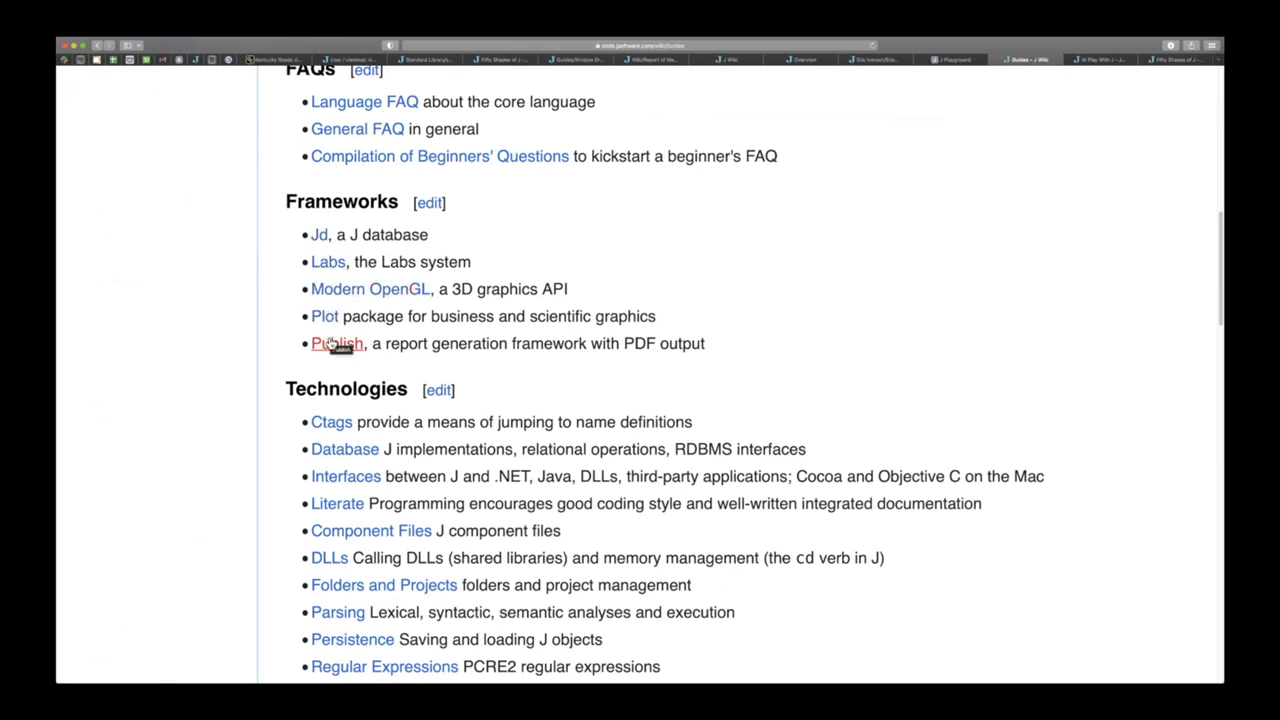
{"action": "mouse_move", "coordinate": [308, 362]}
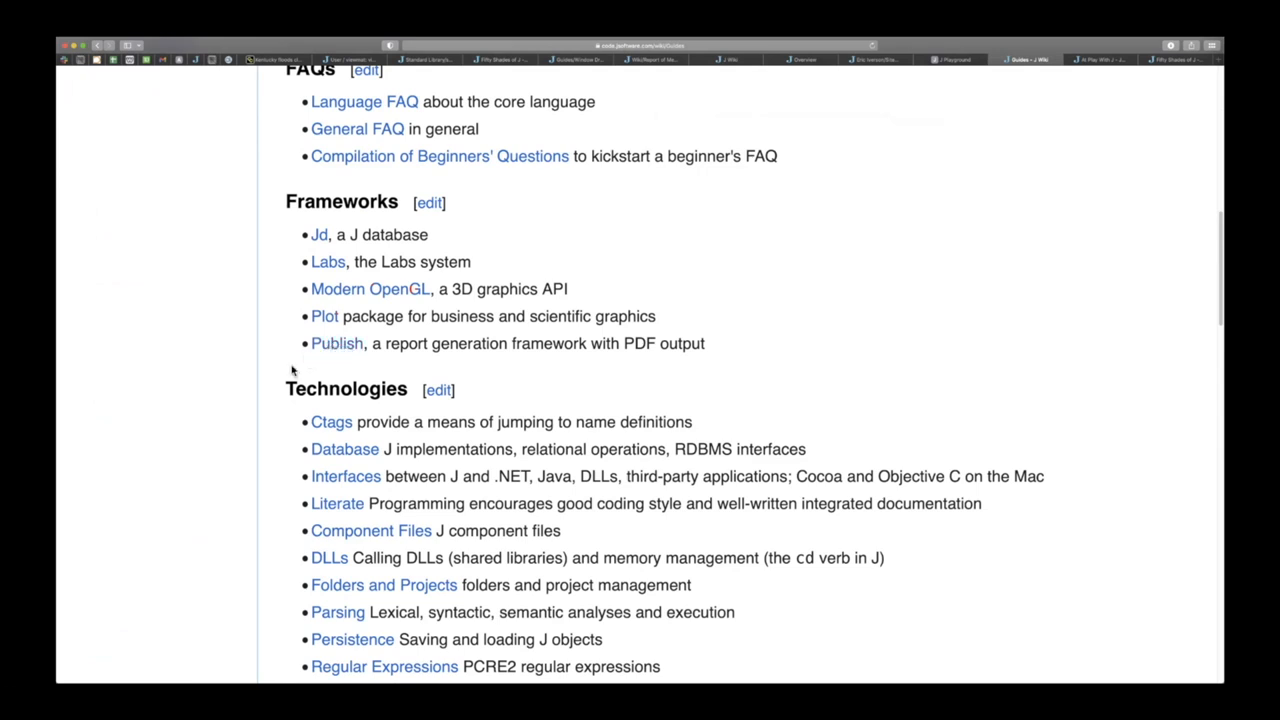
Browse the rest of the Guides page down to For J602, then return to the Showcase page.
{"action": "scroll", "scroll_direction": "down", "scroll_amount": 3}
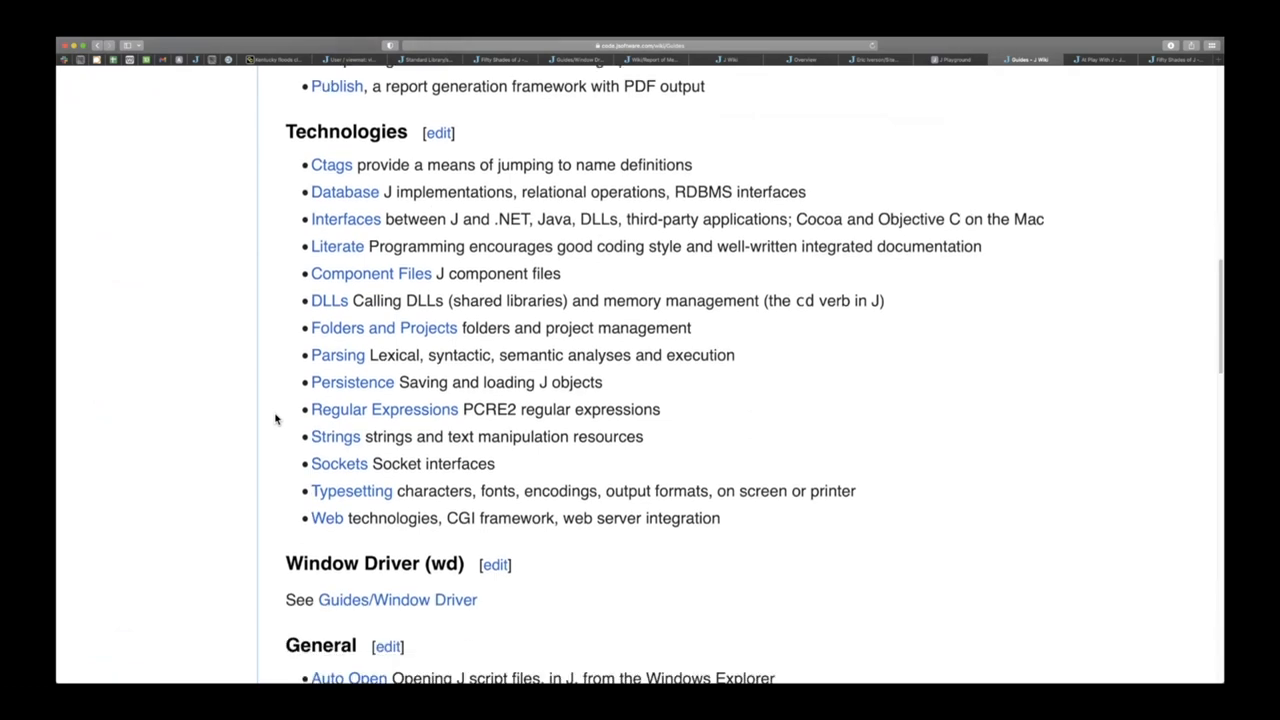
{"action": "scroll", "scroll_direction": "down", "scroll_amount": 3}
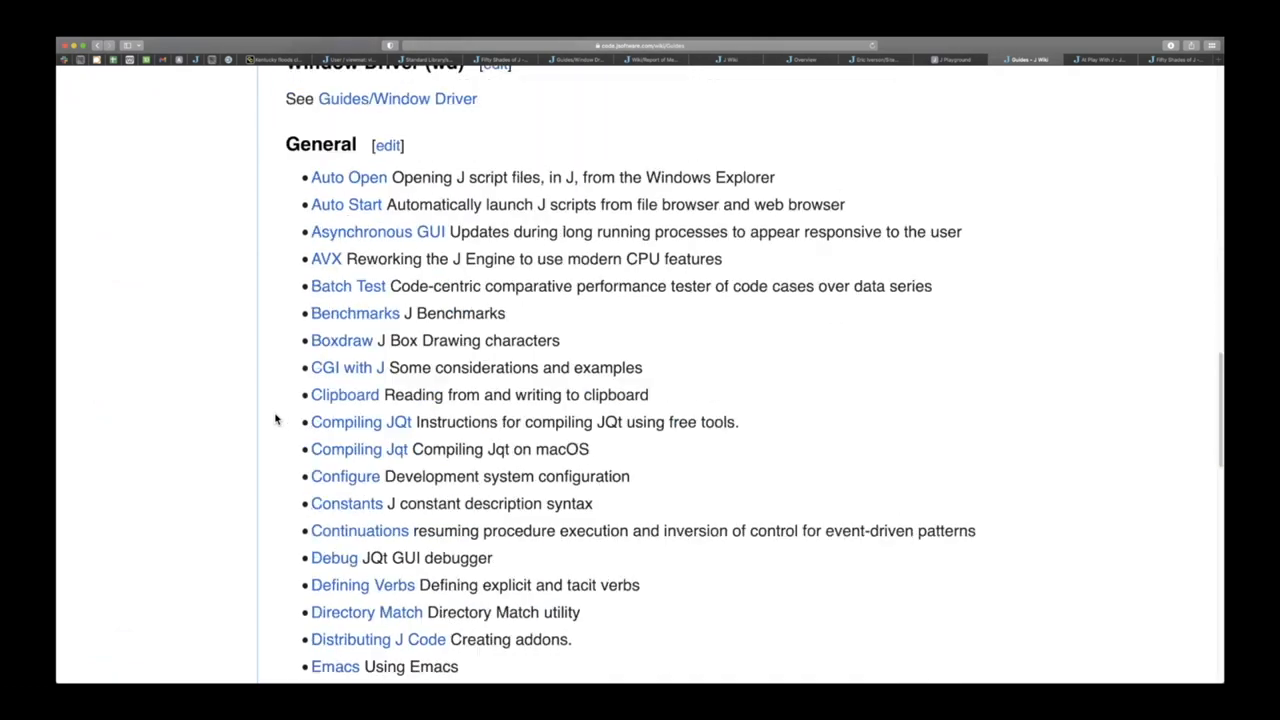
{"action": "scroll", "scroll_direction": "down", "scroll_amount": 3}
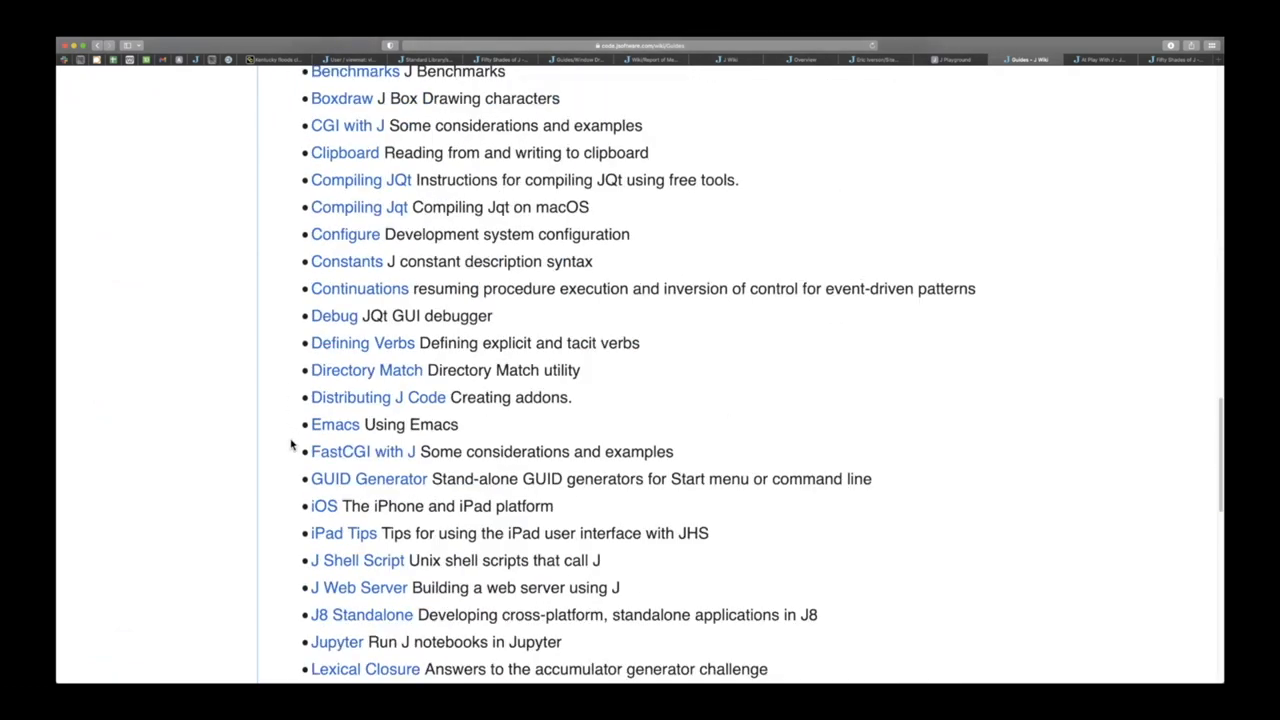
{"action": "scroll", "scroll_direction": "down", "scroll_amount": 3}
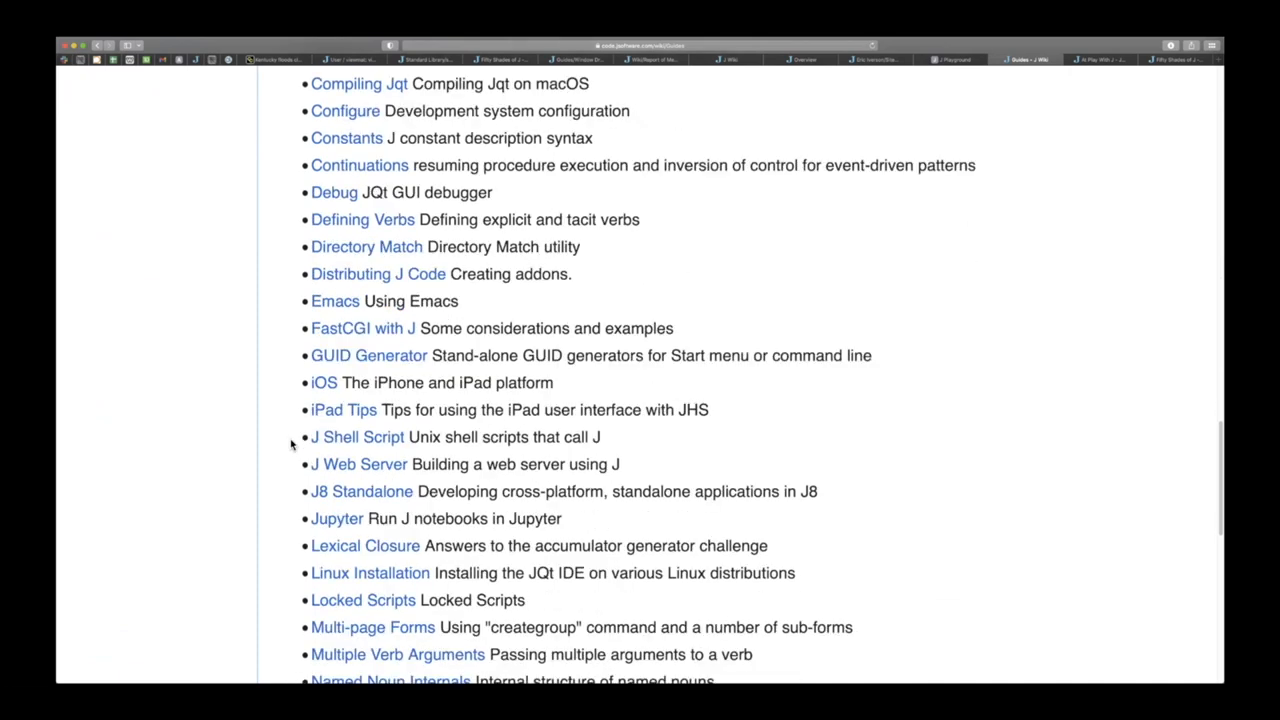
{"action": "scroll", "scroll_direction": "down", "scroll_amount": 3}
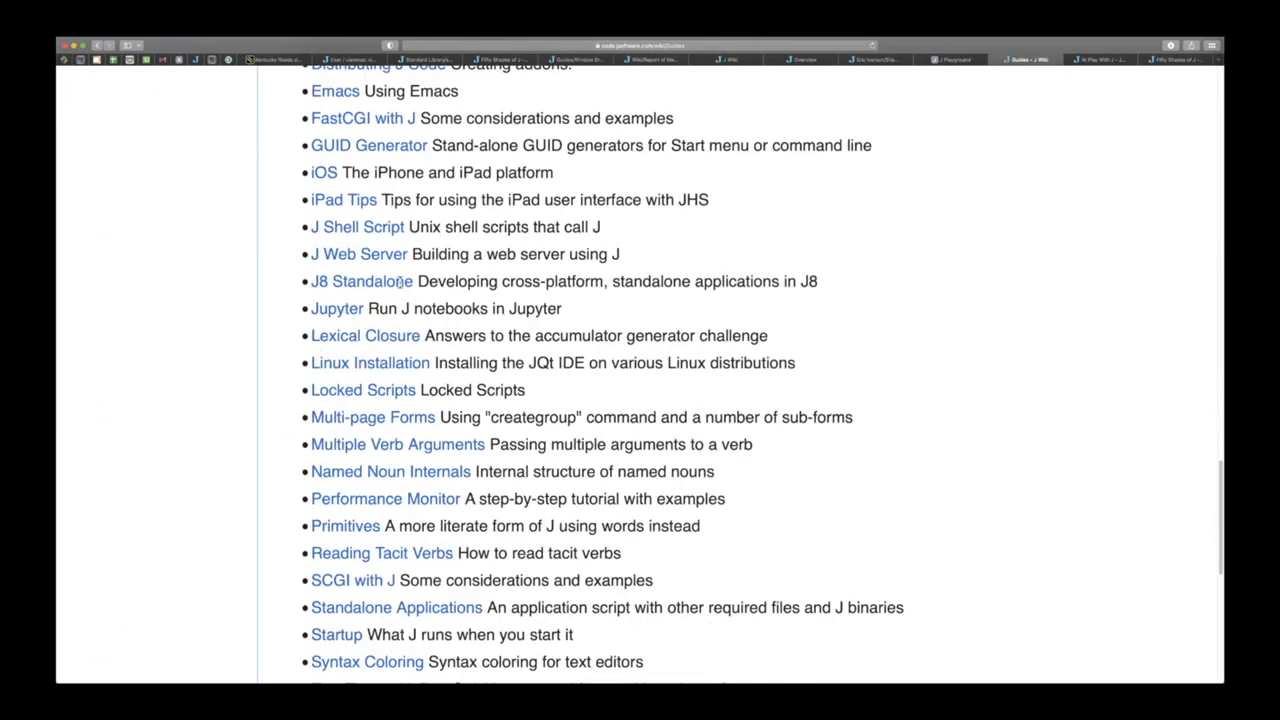
{"action": "scroll", "scroll_direction": "down", "scroll_amount": 3}
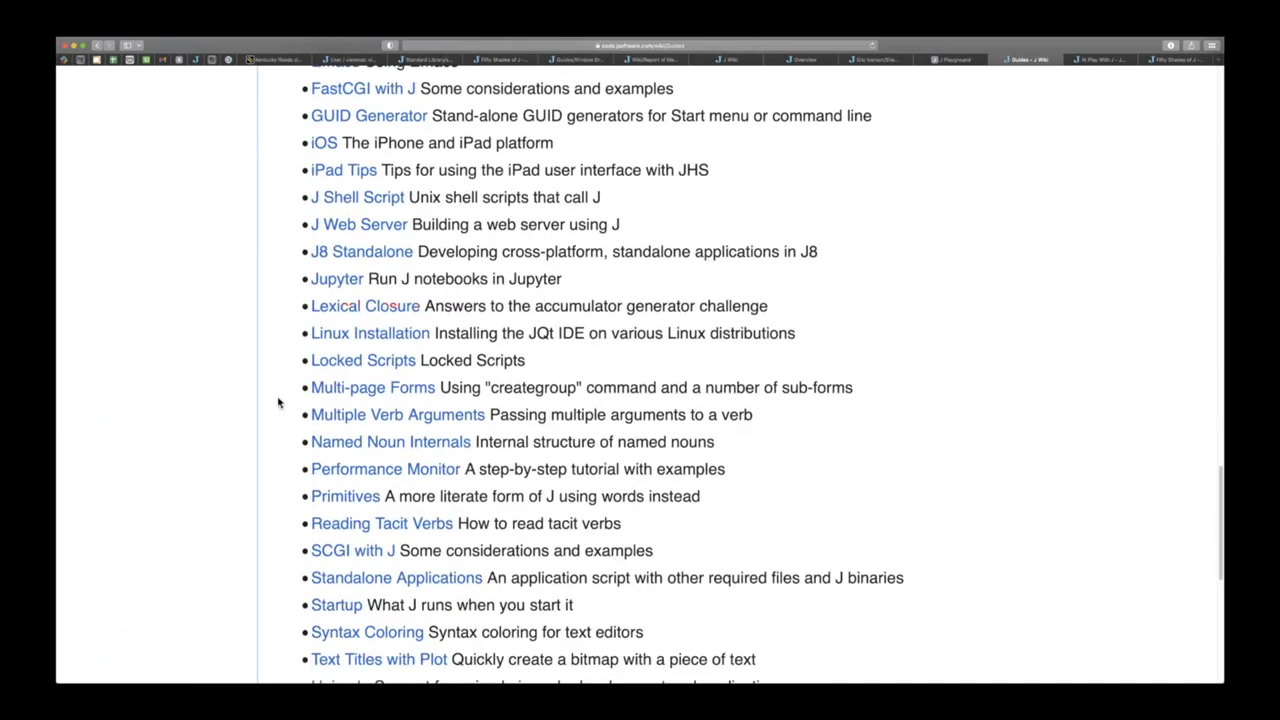
{"action": "mouse_move", "coordinate": [270, 432]}
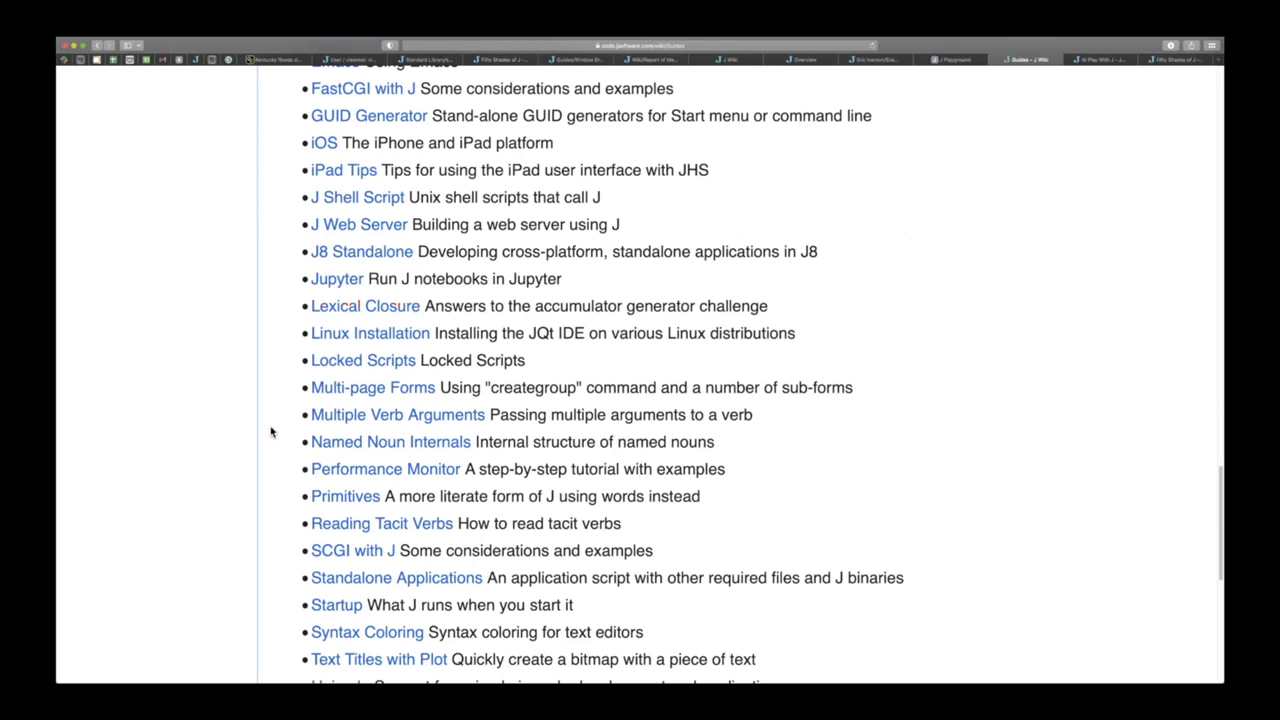
{"action": "scroll", "scroll_direction": "down", "scroll_amount": 3}
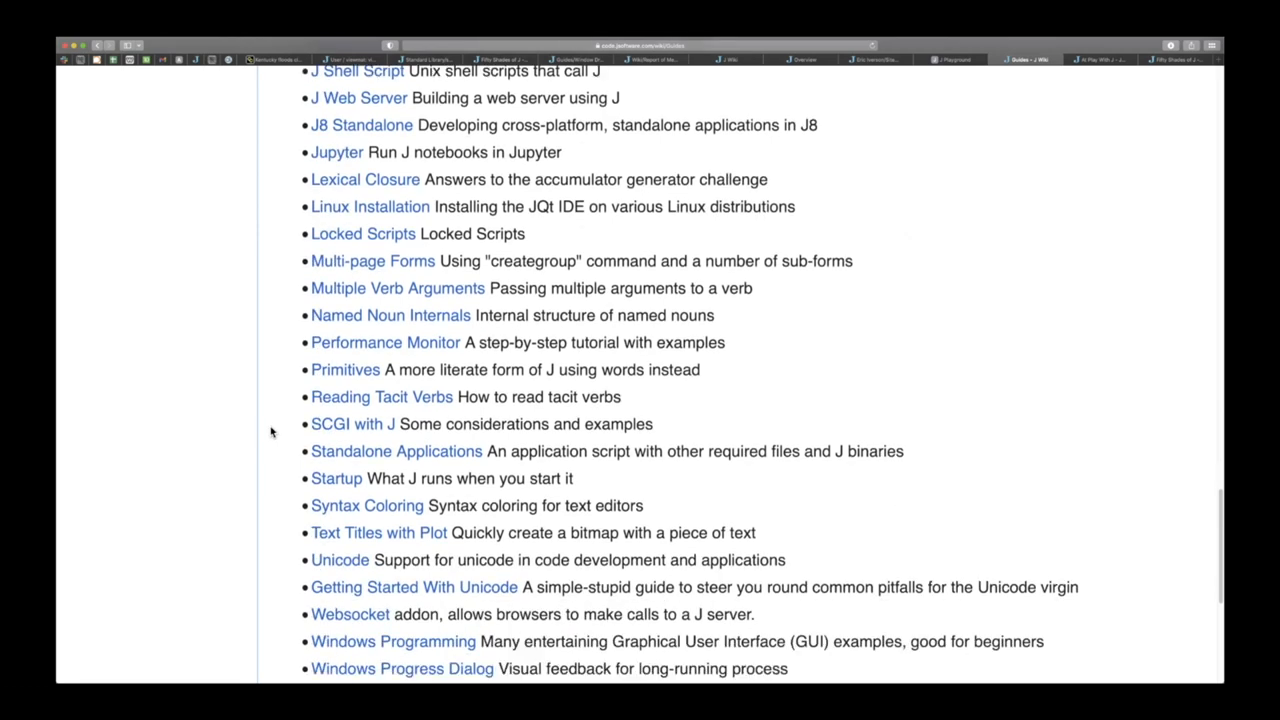
{"action": "scroll", "scroll_direction": "down", "scroll_amount": 3}
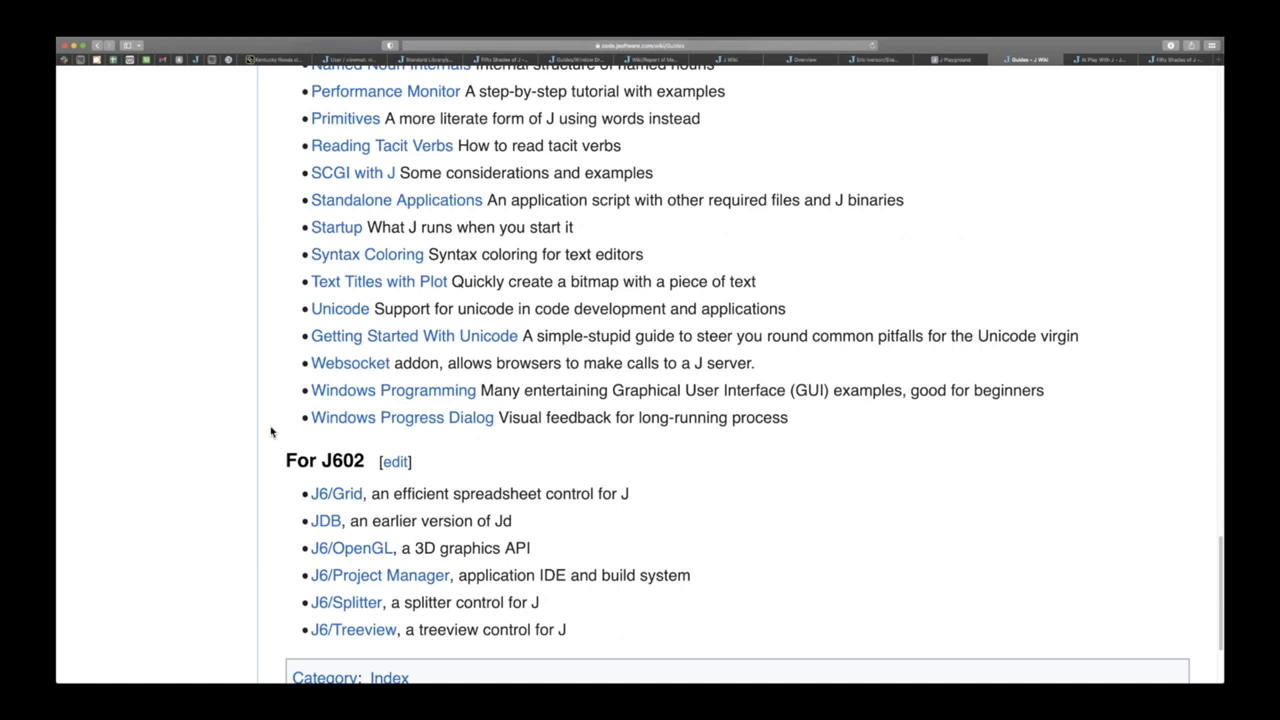
{"action": "scroll", "scroll_direction": "down", "scroll_amount": 3}
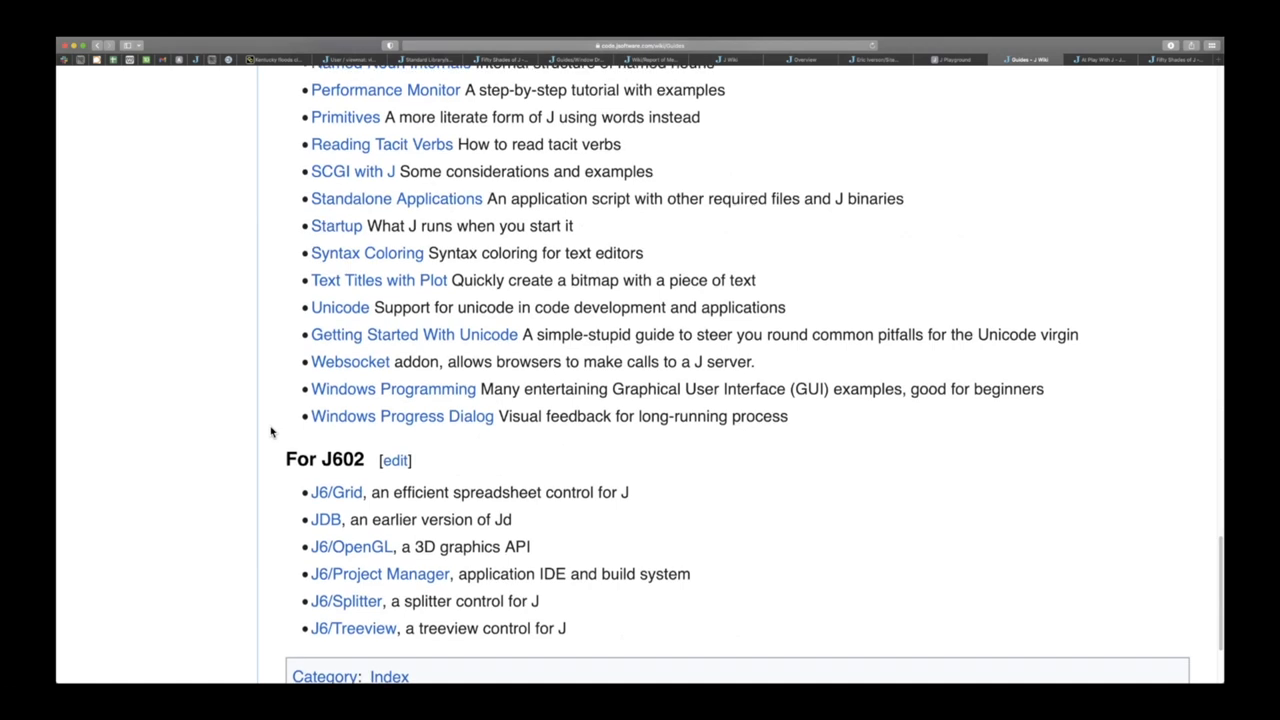
{"action": "mouse_move", "coordinate": [488, 474]}
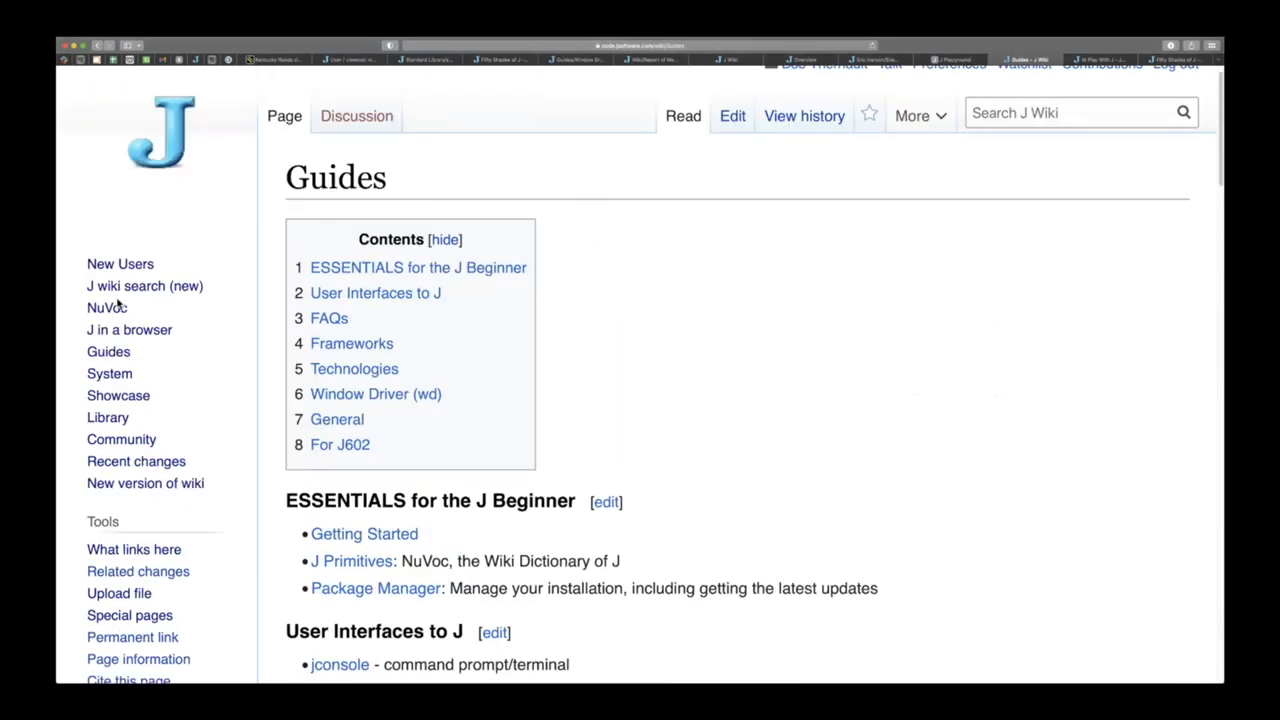
{"action": "left_click", "coordinate": [118, 396]}
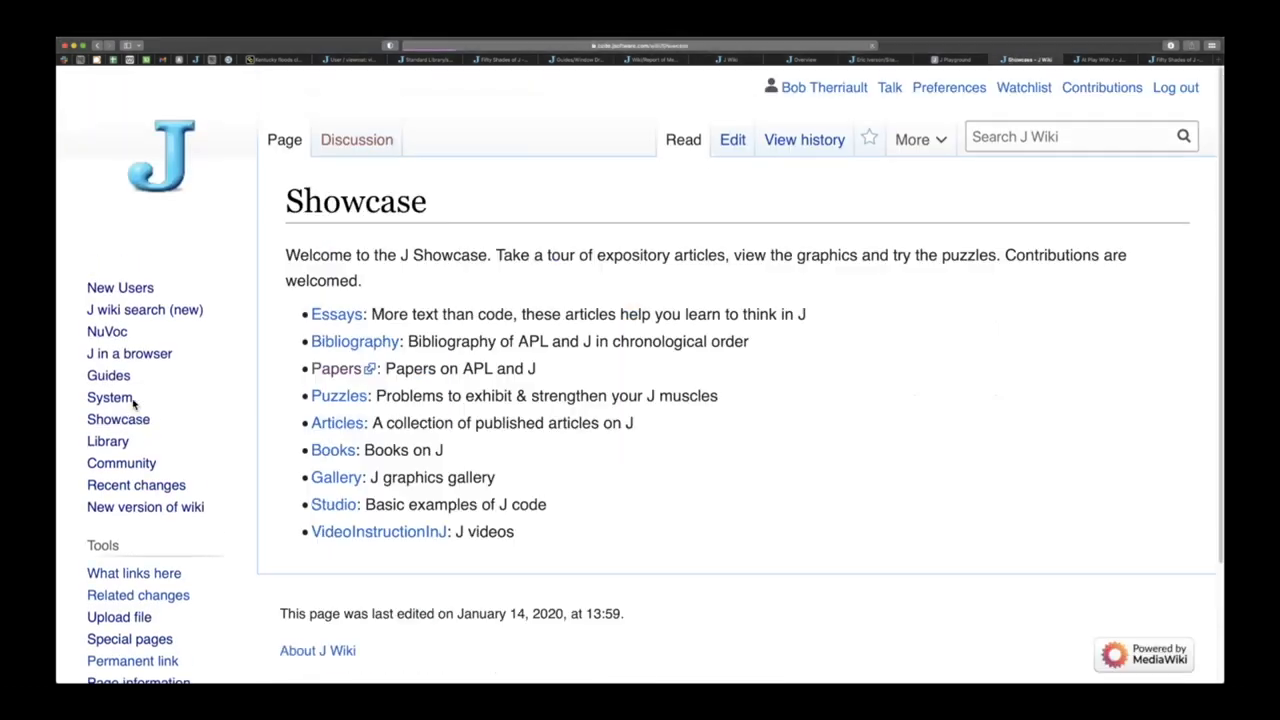